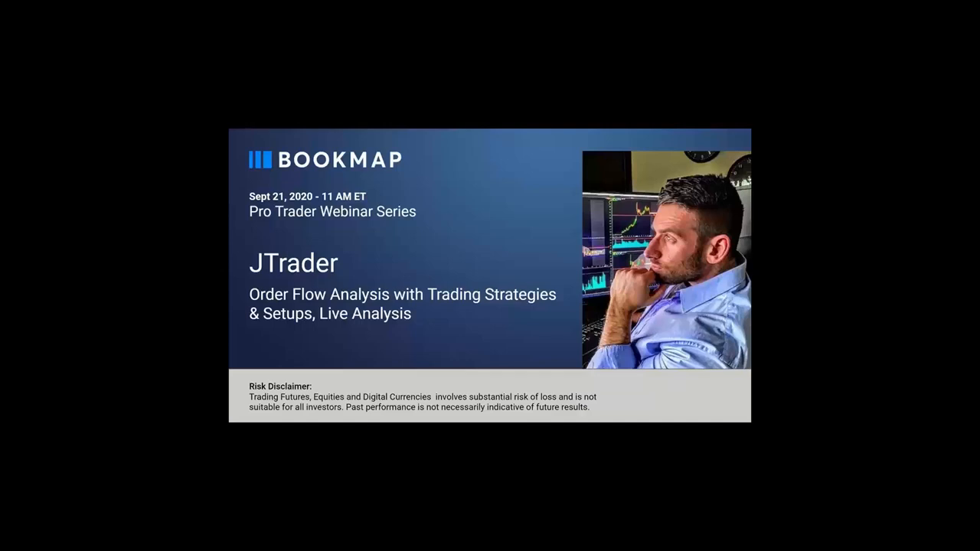
pyautogui.moveTo(517, 212)
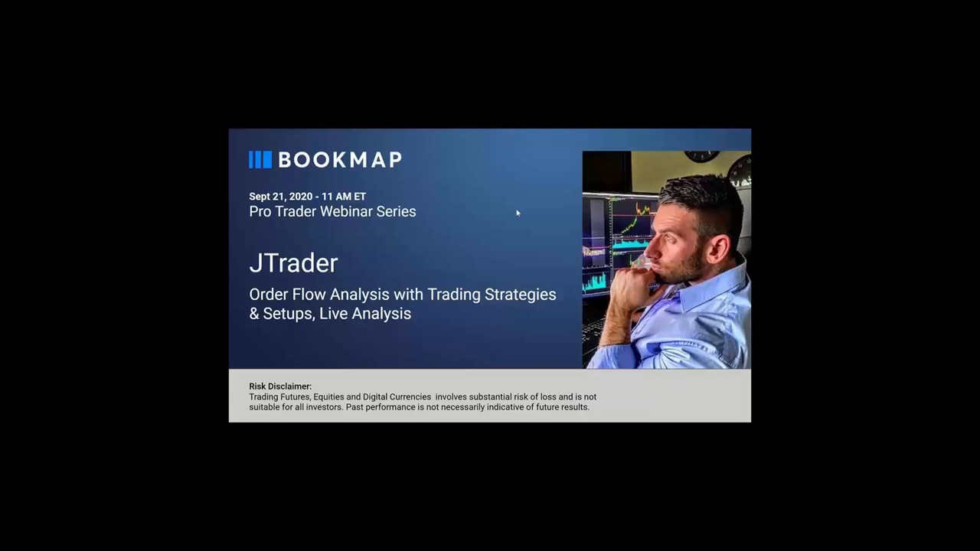
pyautogui.moveTo(441, 225)
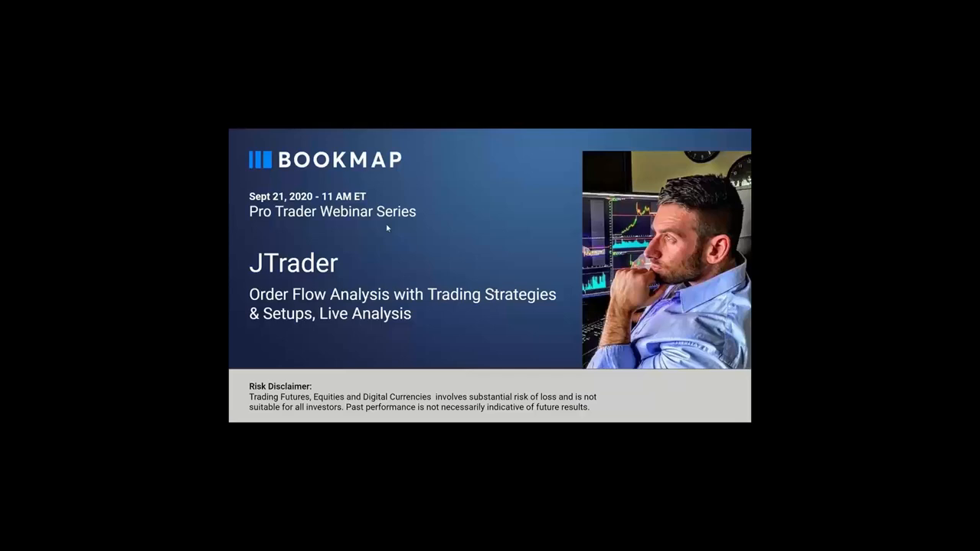
pyautogui.moveTo(499, 252)
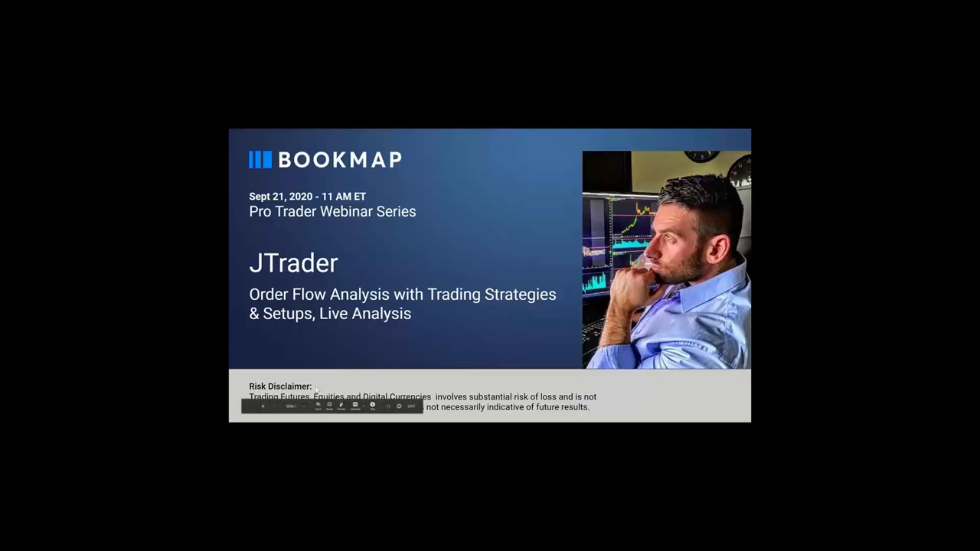
pyautogui.moveTo(534, 251)
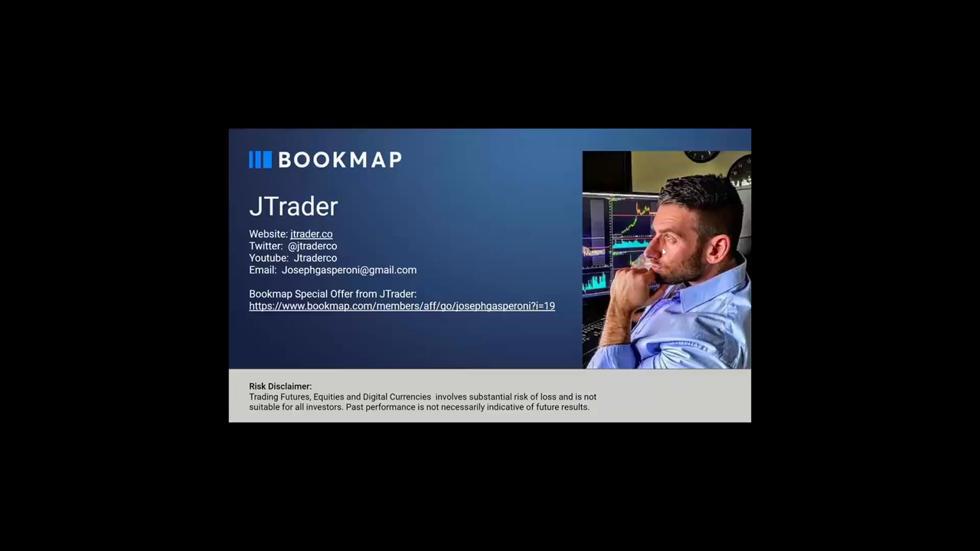
pyautogui.moveTo(482, 266)
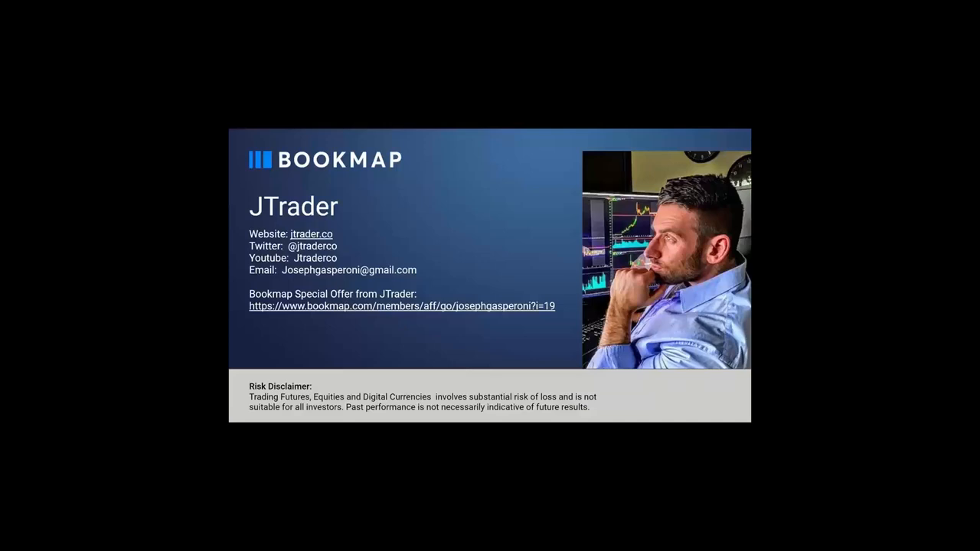
pyautogui.moveTo(523, 291)
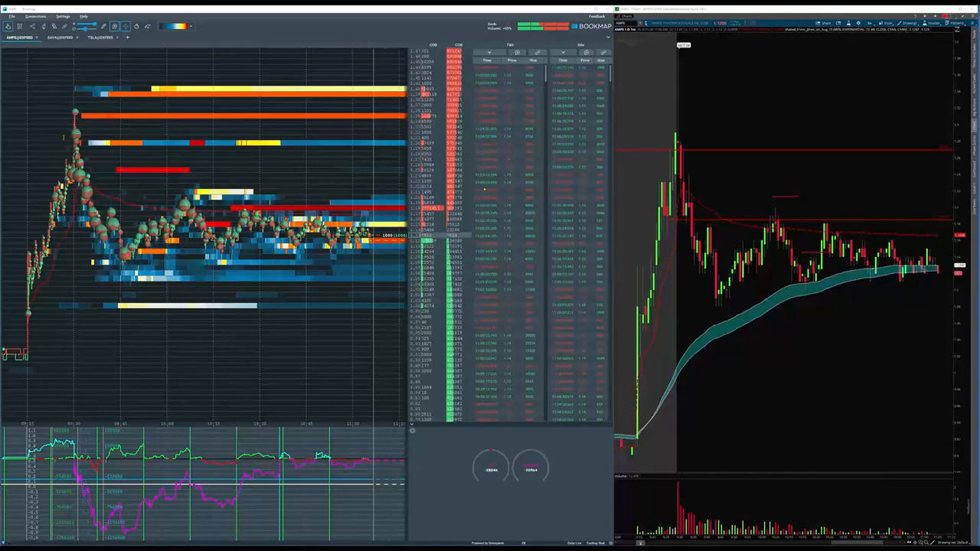
pyautogui.moveTo(130, 202)
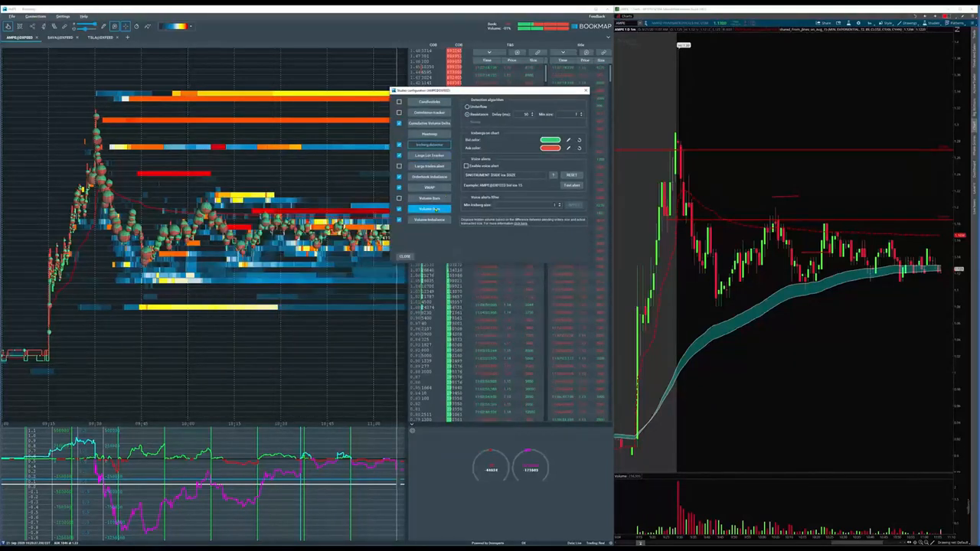
# Step: Browse several indicators' settings pages, close the configuration window and bring up the order book's options list
pyautogui.click(428, 209)
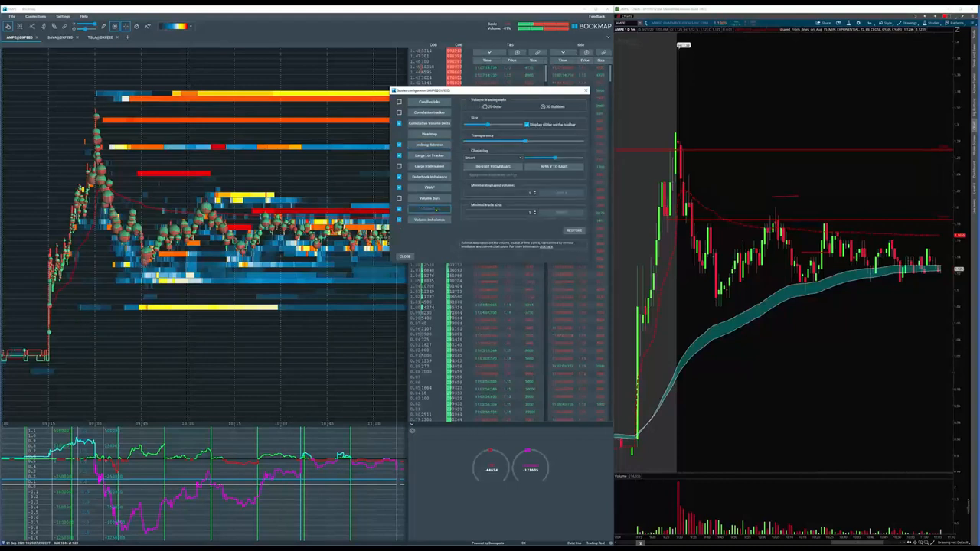
pyautogui.click(541, 107)
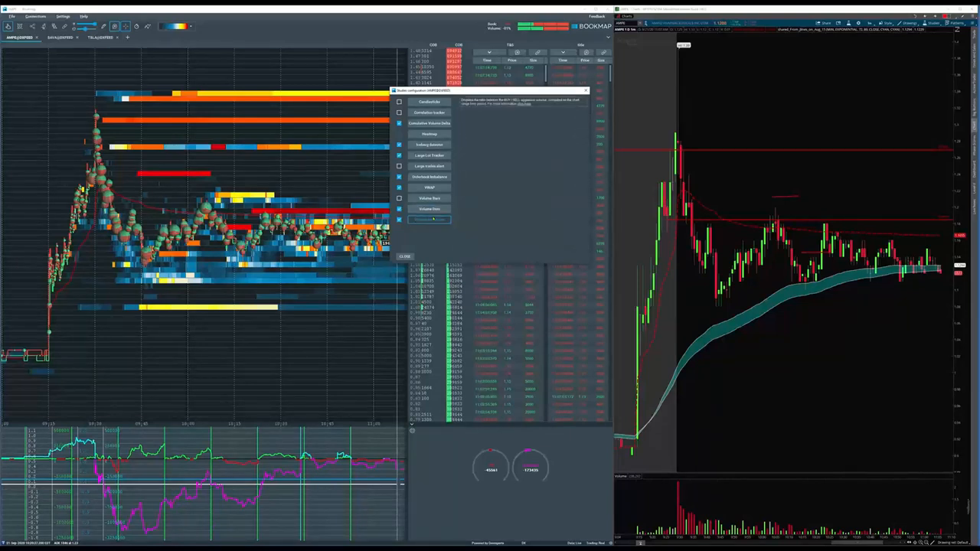
pyautogui.click(428, 187)
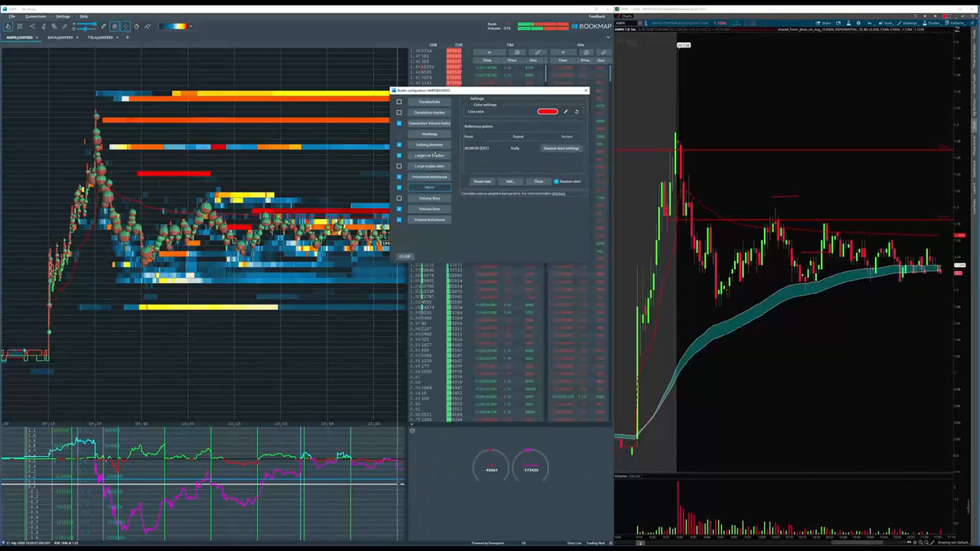
pyautogui.click(429, 122)
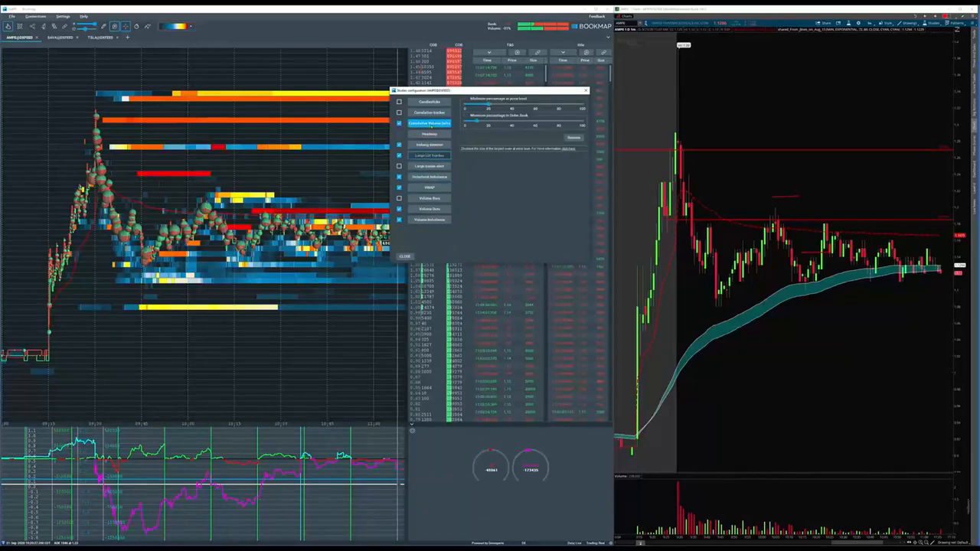
pyautogui.click(430, 134)
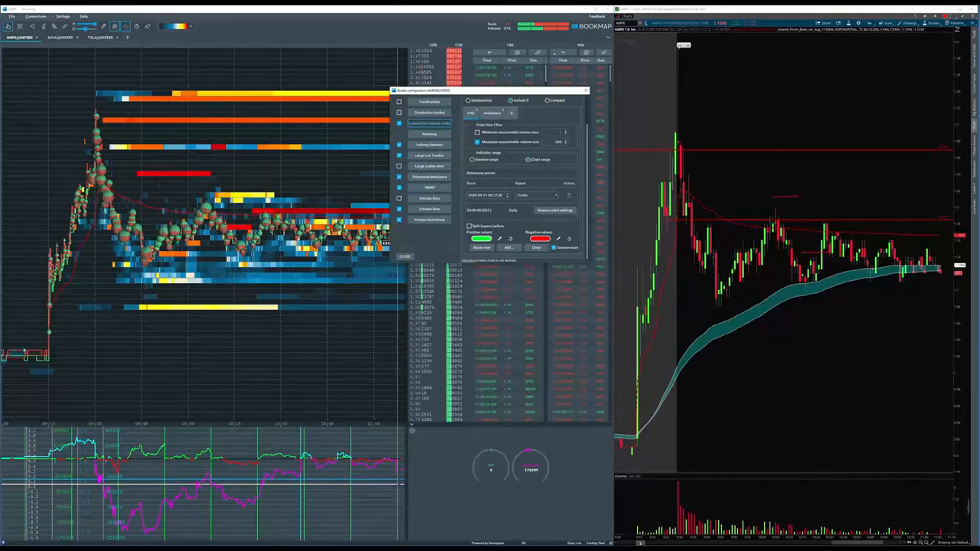
pyautogui.click(584, 91)
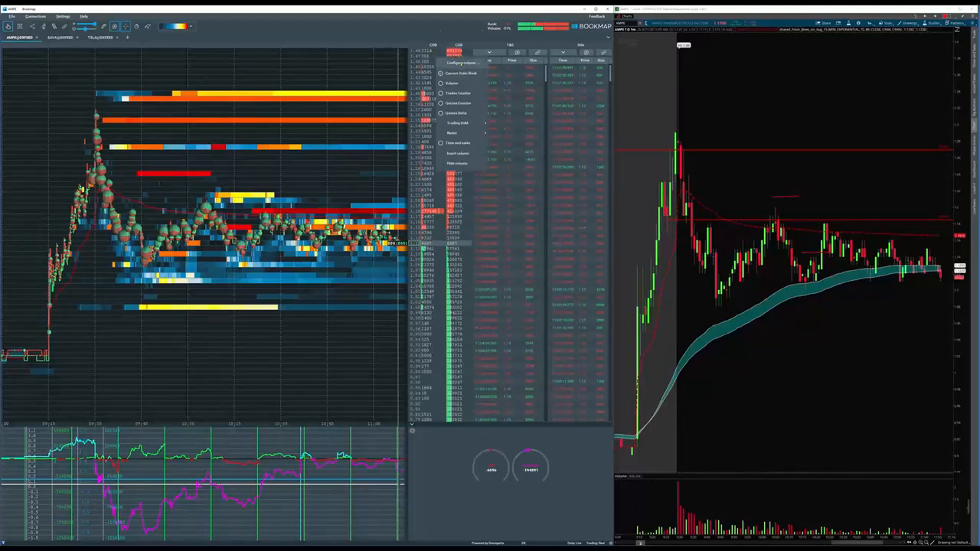
# Step: Review the order book widget's column and background display options across its tabs
pyautogui.click(460, 73)
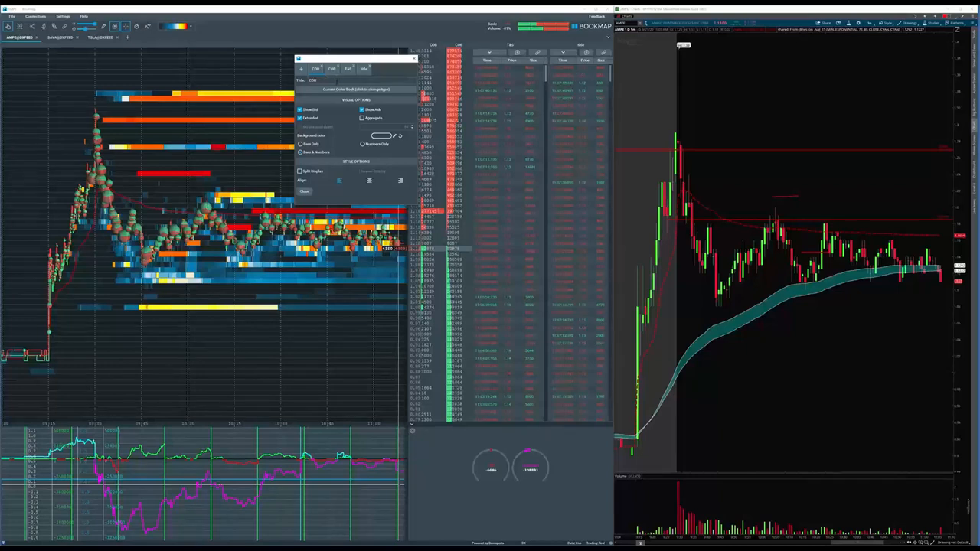
pyautogui.click(355, 89)
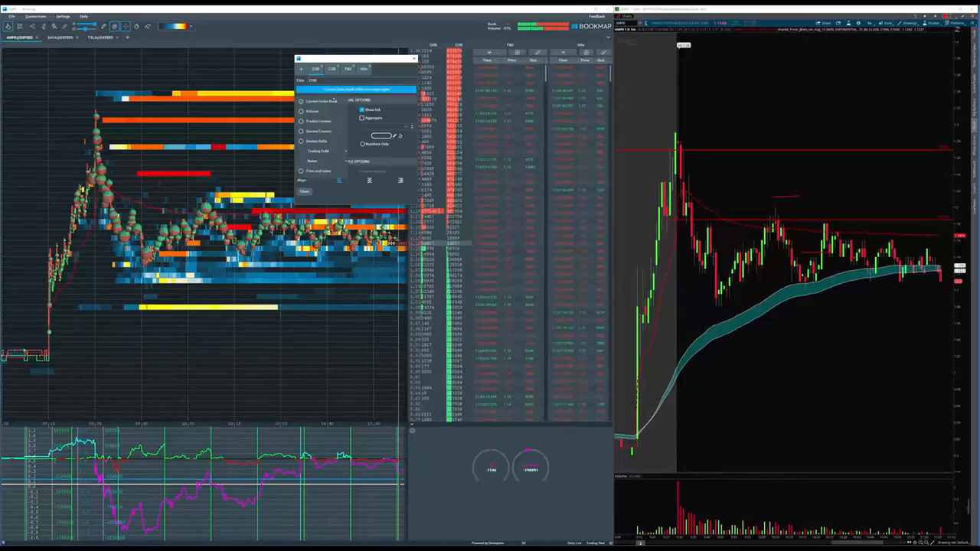
pyautogui.click(306, 67)
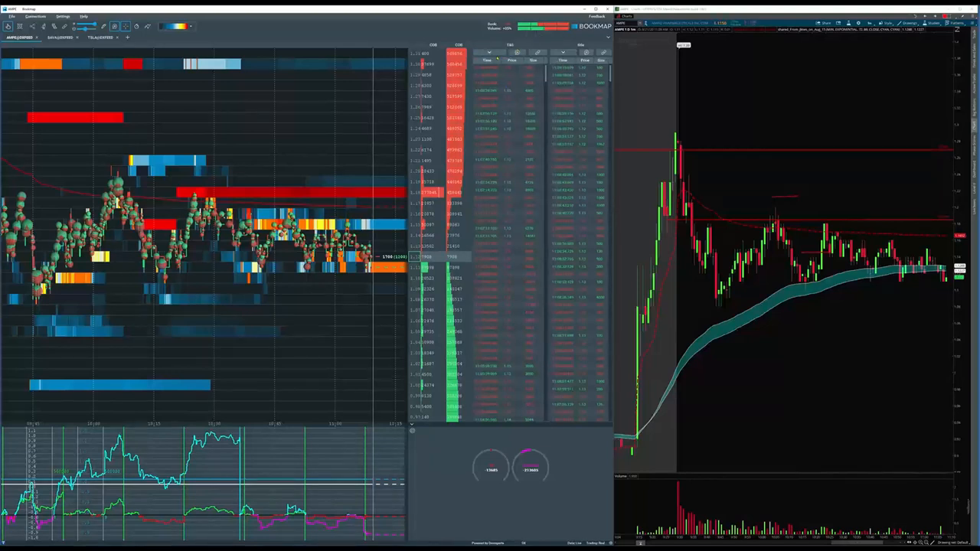
# Step: Show the order book's checkbox display options from its header buttons
pyautogui.click(586, 52)
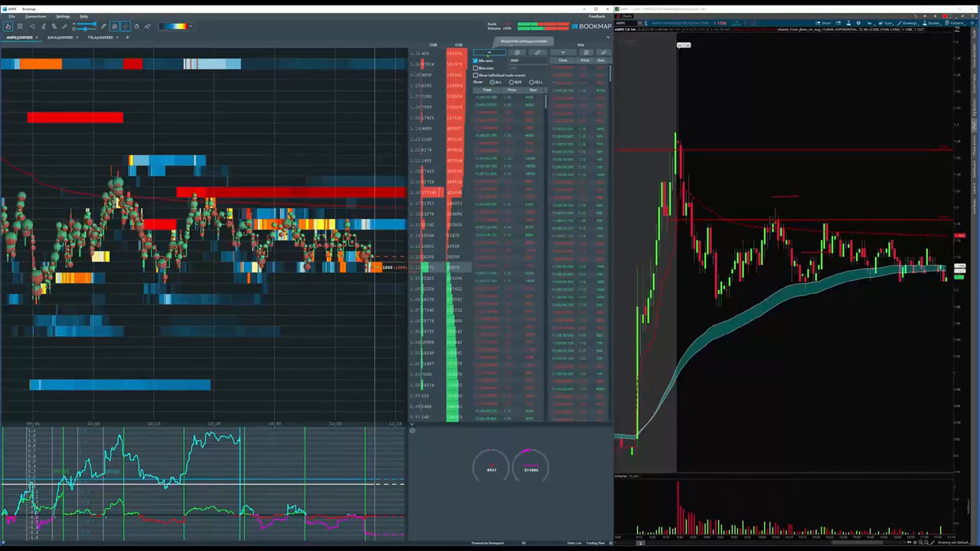
pyautogui.click(488, 52)
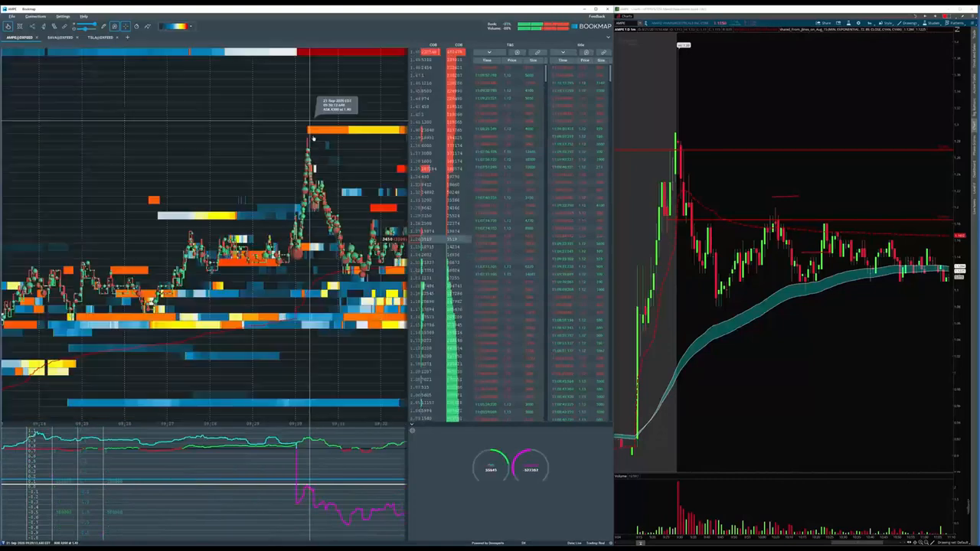
pyautogui.moveTo(297, 260)
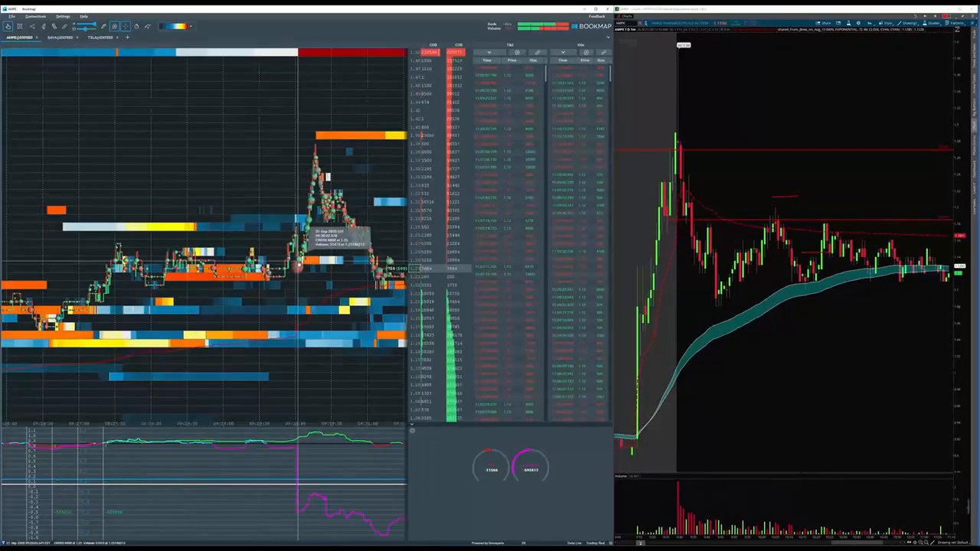
pyautogui.moveTo(307, 147)
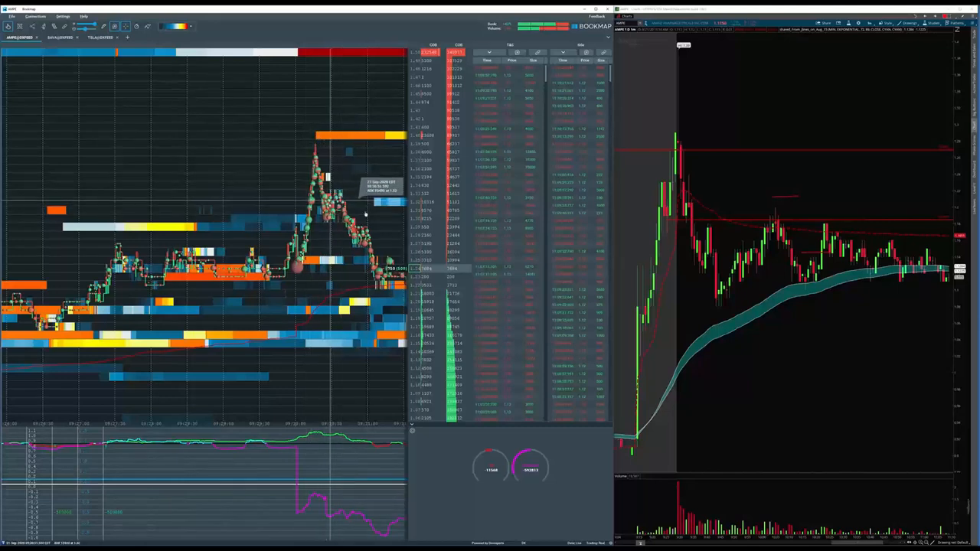
pyautogui.moveTo(298, 270)
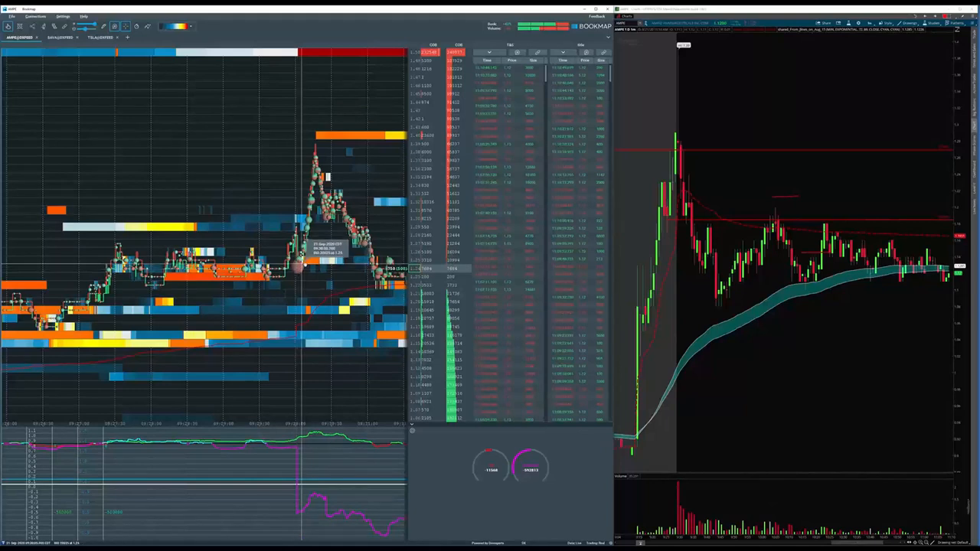
pyautogui.moveTo(297, 268)
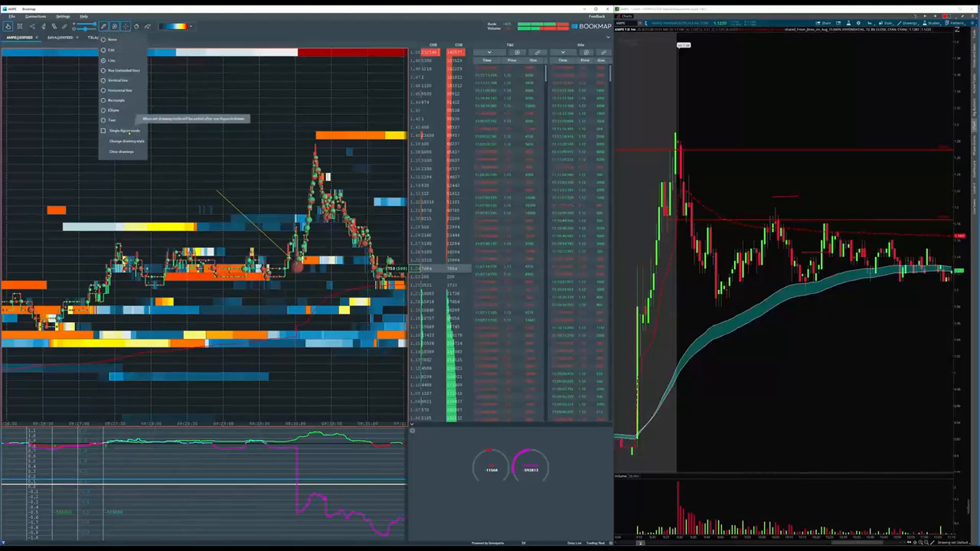
# Step: Choose the Line drawing tool and set its colour and width for marking the price swing
pyautogui.click(125, 141)
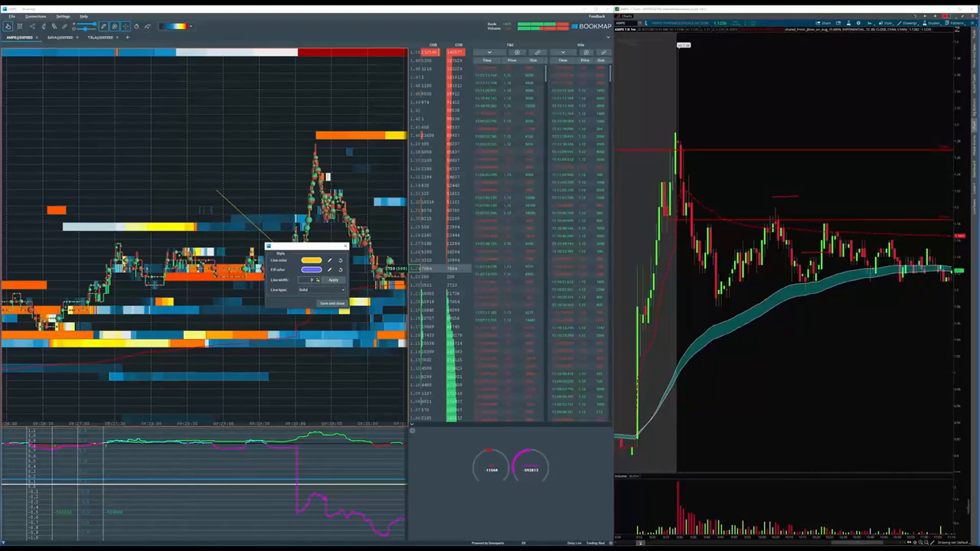
pyautogui.click(332, 303)
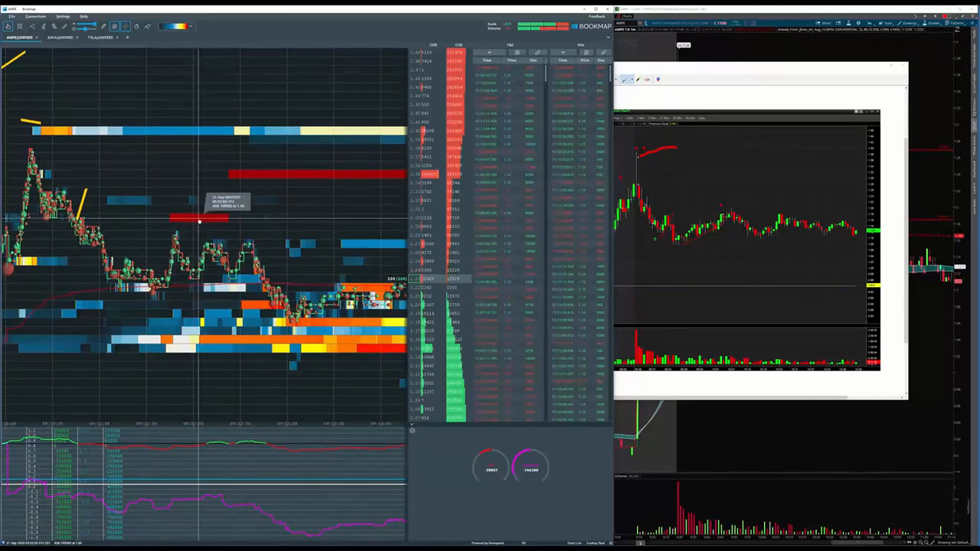
pyautogui.moveTo(199, 222)
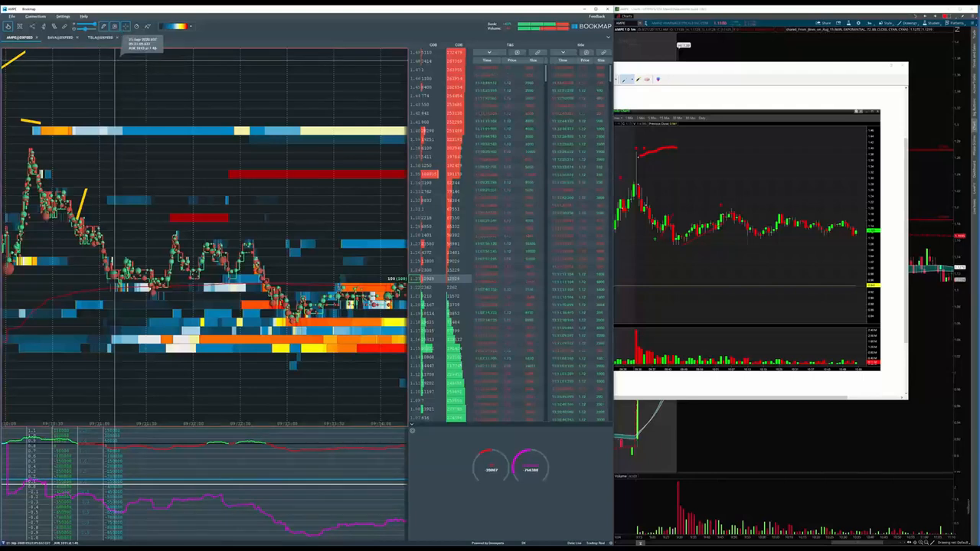
# Step: Draw a yellow line marking the price drop, then add marker lines along the lower liquidity levels
pyautogui.moveTo(136, 125); pyautogui.dragTo(163, 178)
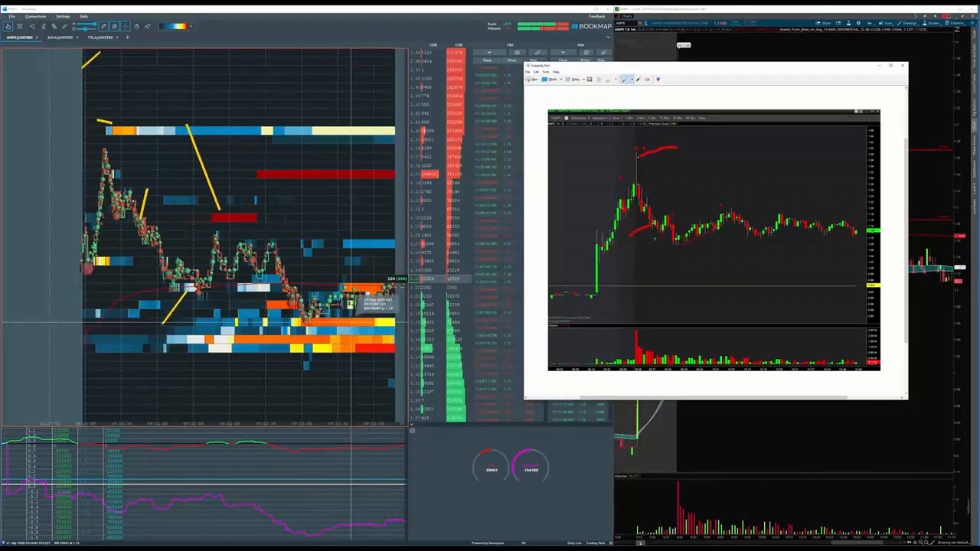
pyautogui.click(83, 15)
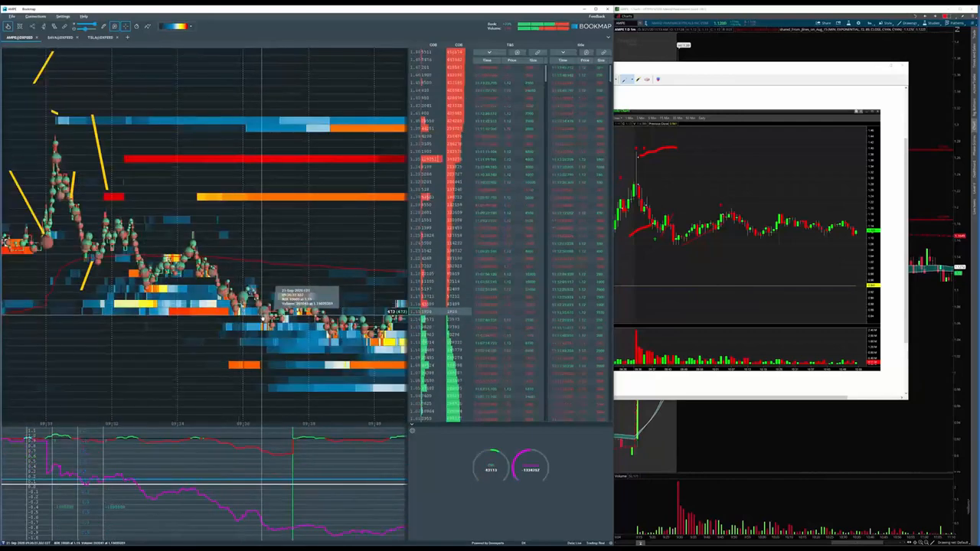
pyautogui.click(101, 37)
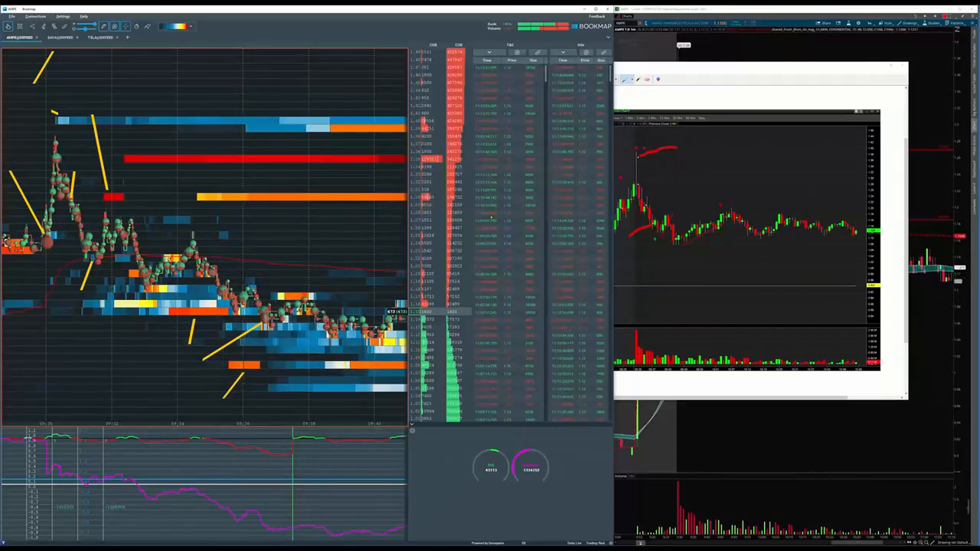
pyautogui.moveTo(294, 291)
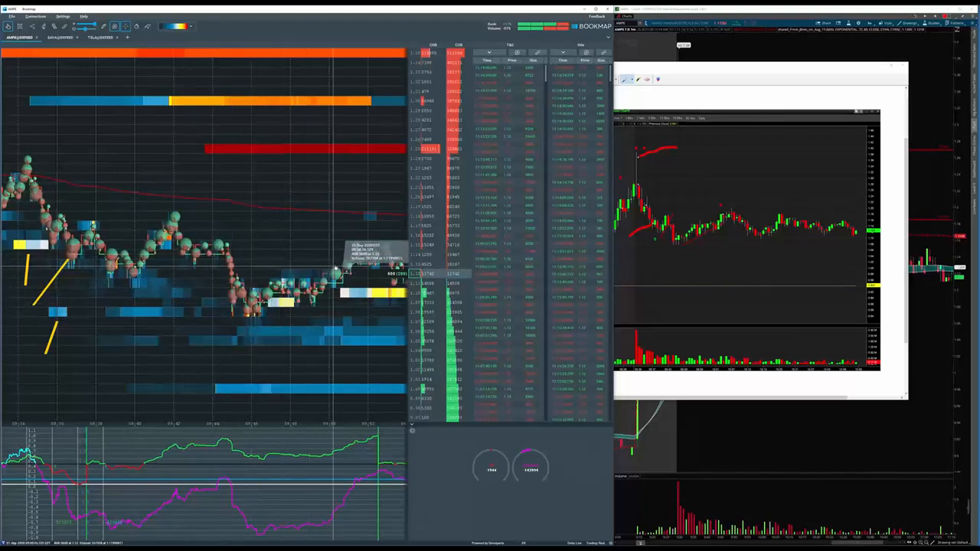
pyautogui.moveTo(401, 141)
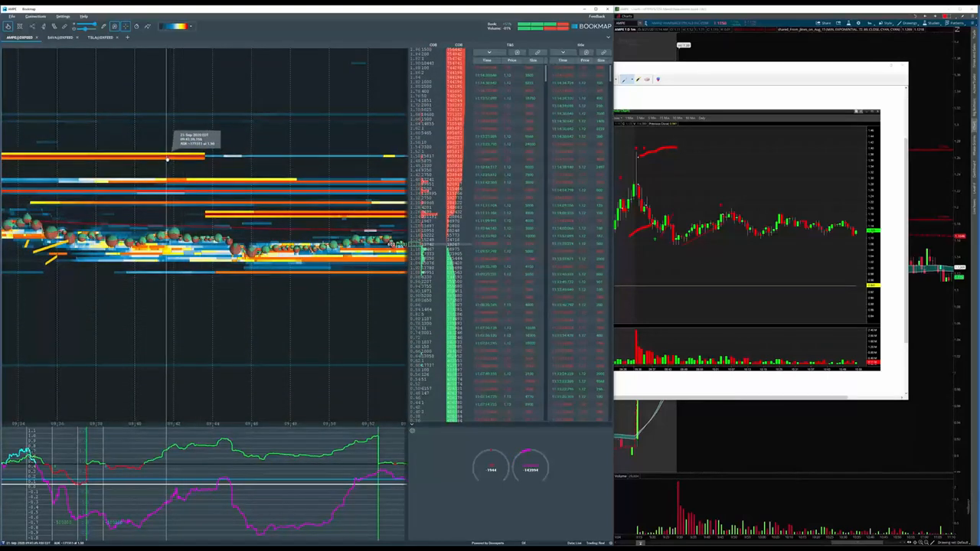
pyautogui.moveTo(177, 158)
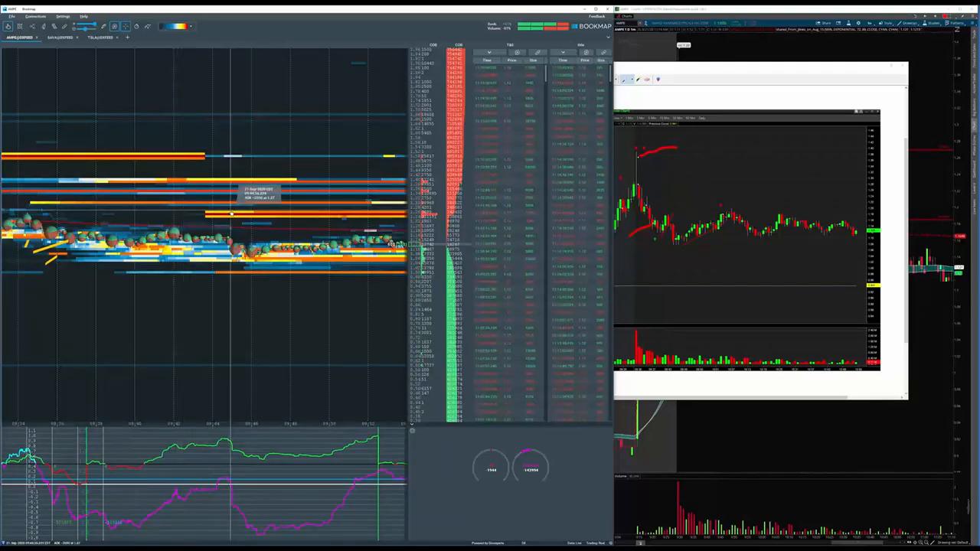
pyautogui.moveTo(211, 191)
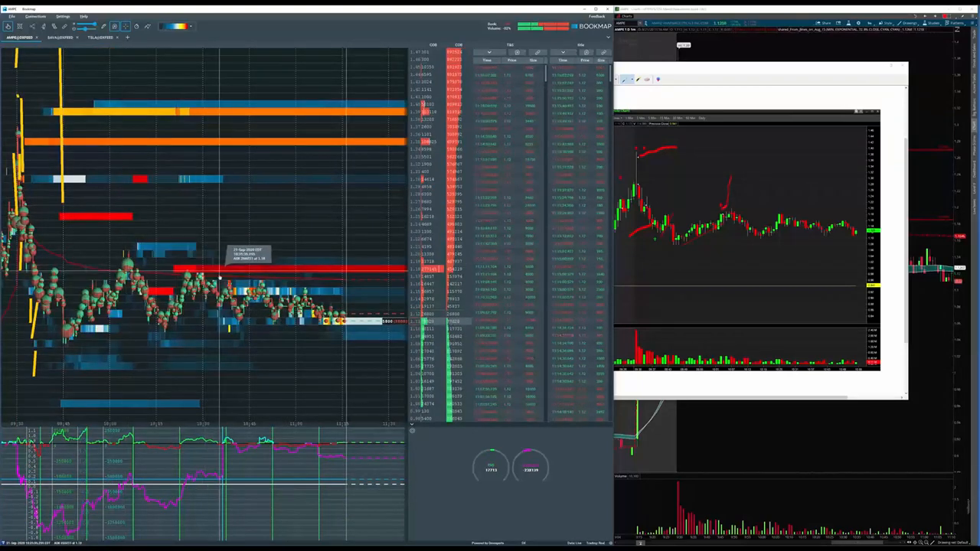
pyautogui.moveTo(267, 237)
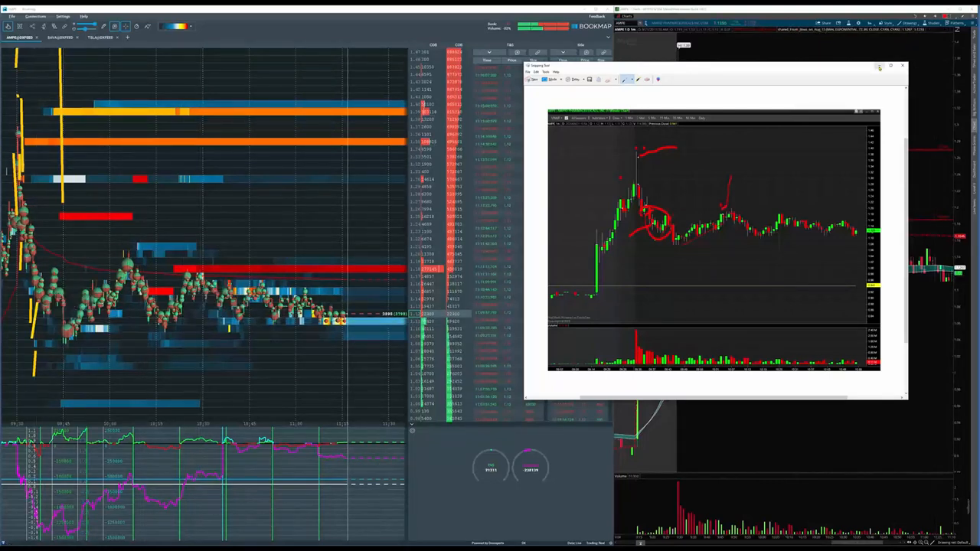
pyautogui.click(903, 64)
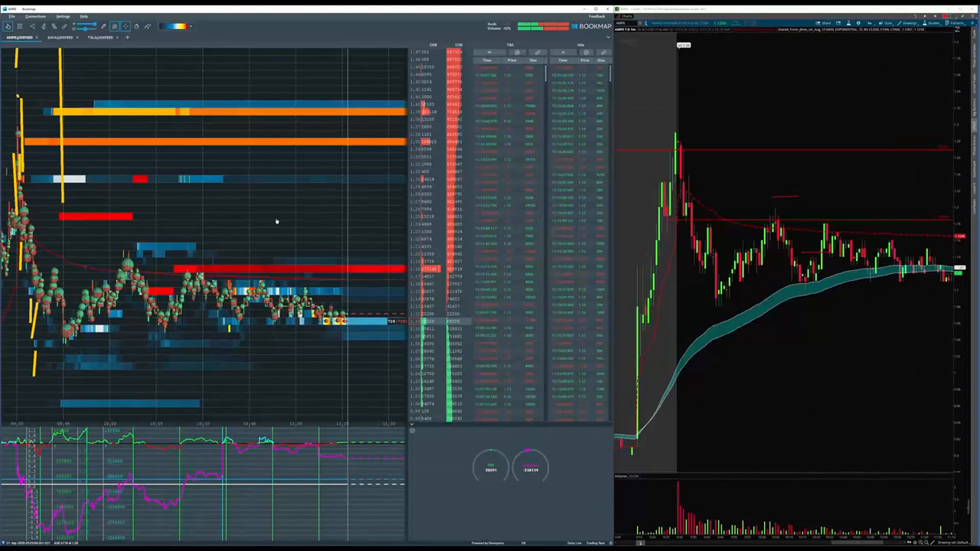
pyautogui.moveTo(282, 268)
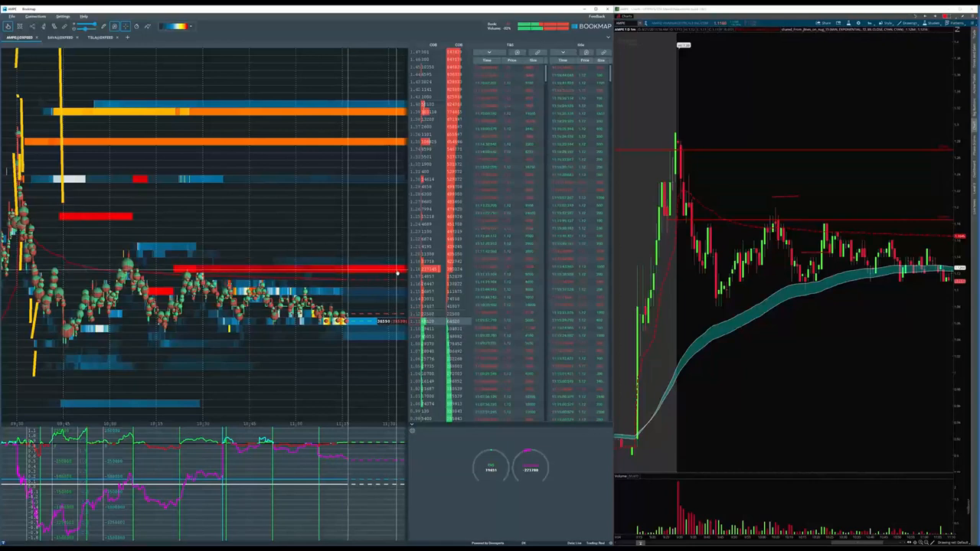
pyautogui.moveTo(340, 268)
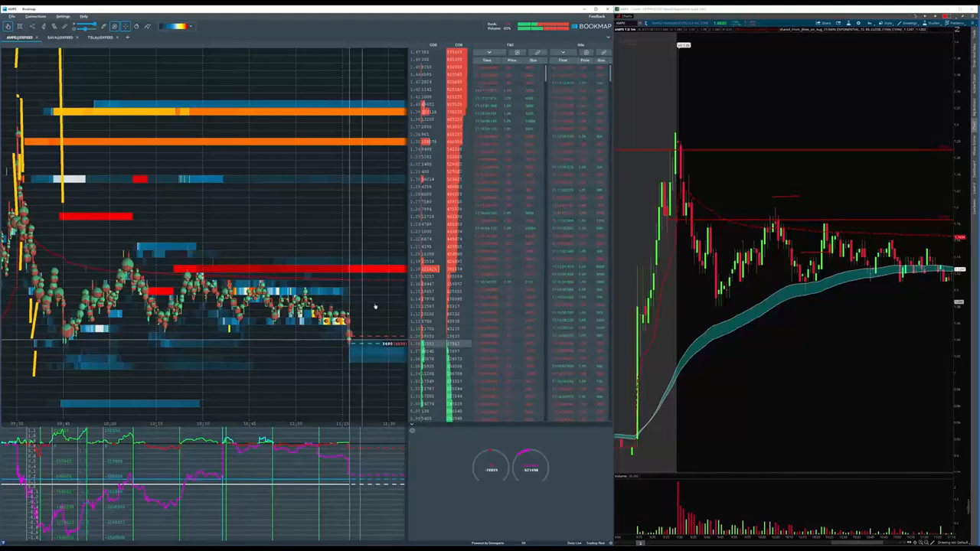
pyautogui.moveTo(345, 314)
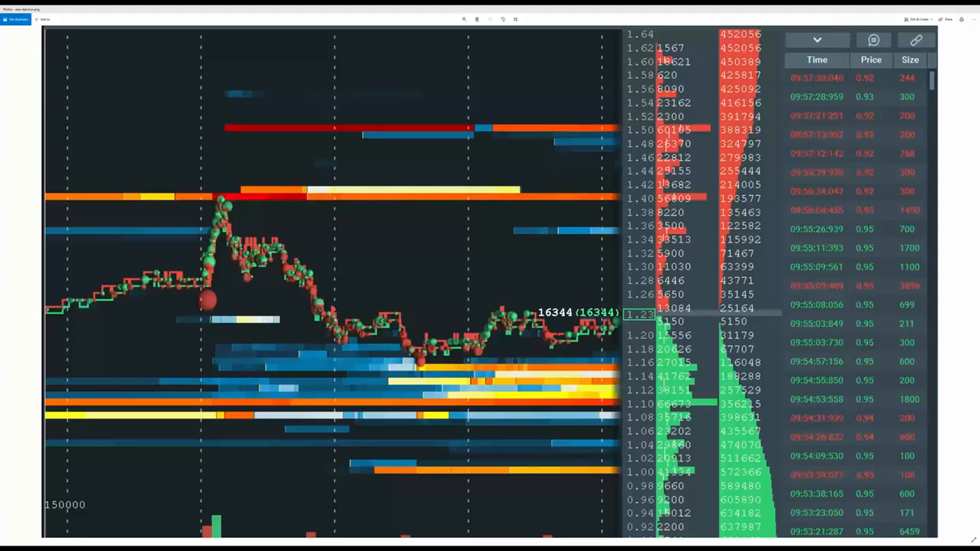
pyautogui.moveTo(453, 290)
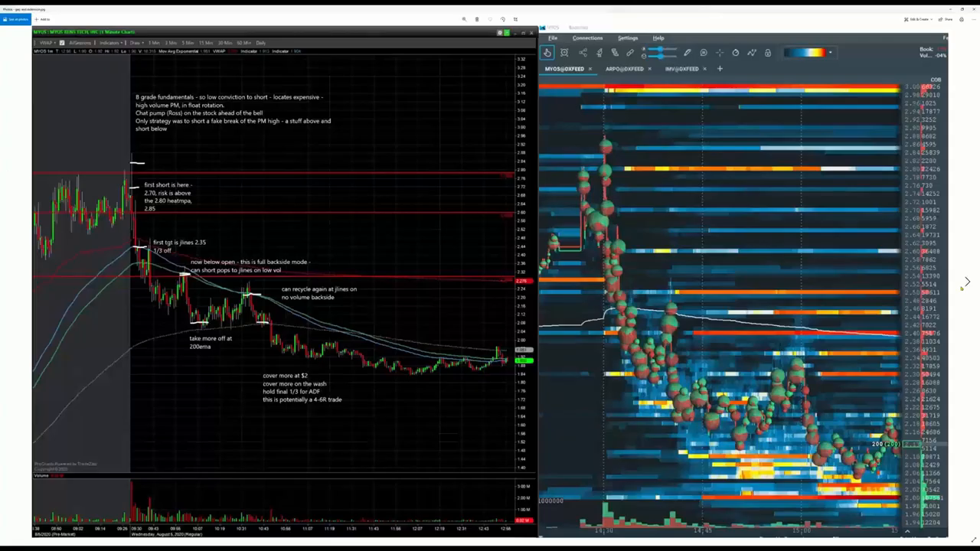
pyautogui.click(968, 282)
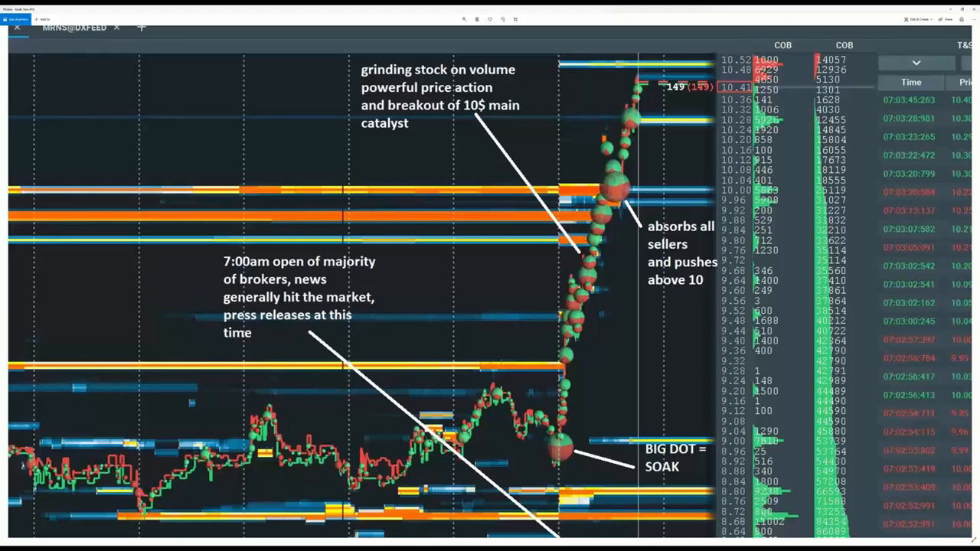
pyautogui.moveTo(533, 228)
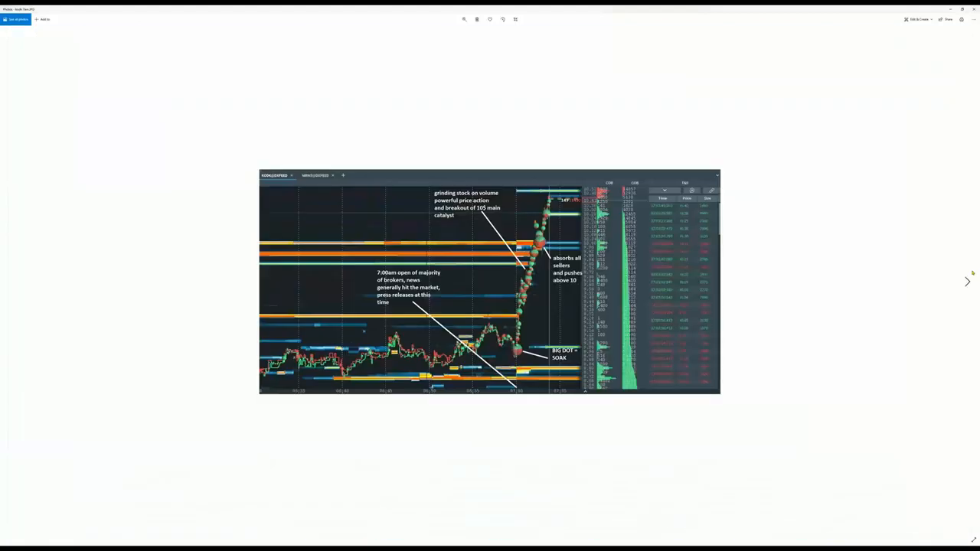
# Step: Display the 'How manipulation works' annotated screenshot in Windows Photos
pyautogui.click(968, 282)
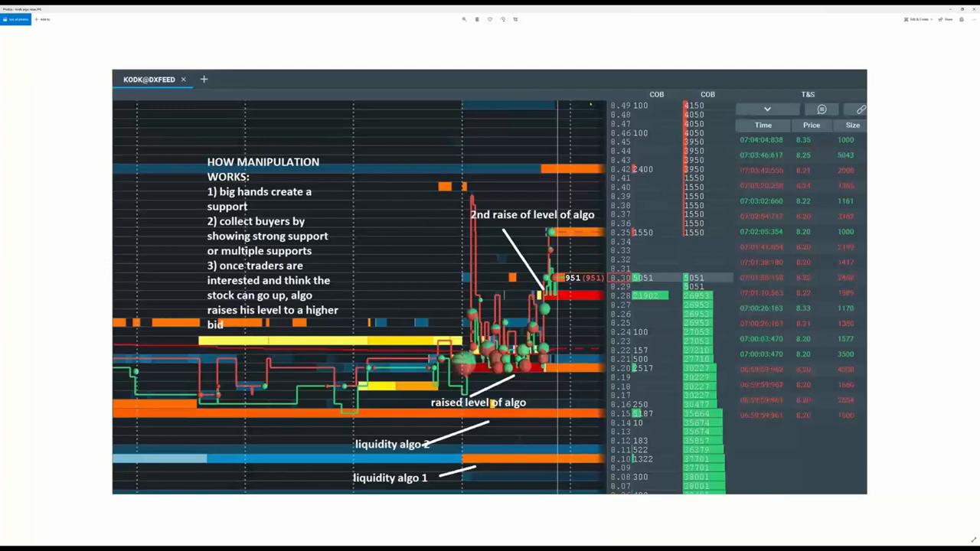
pyautogui.moveTo(887, 199)
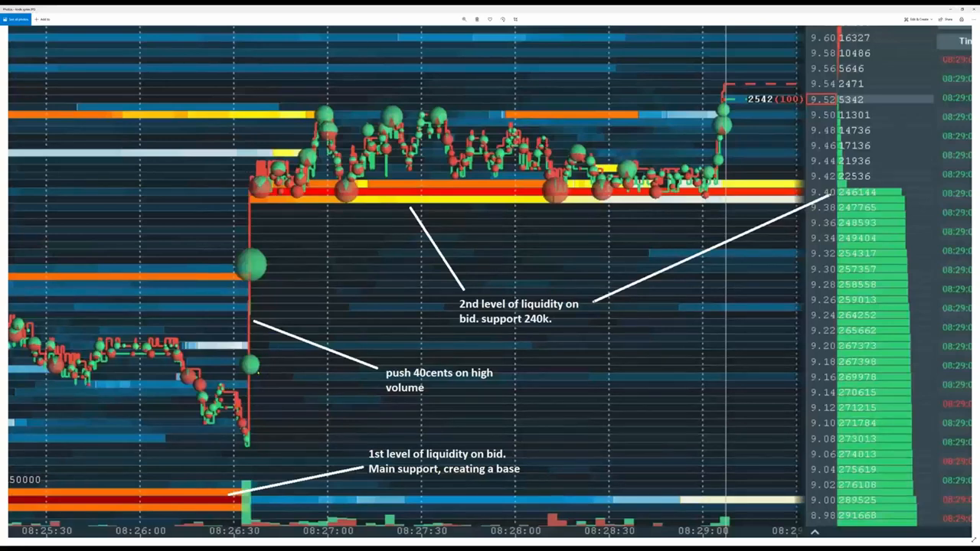
pyautogui.moveTo(272, 367)
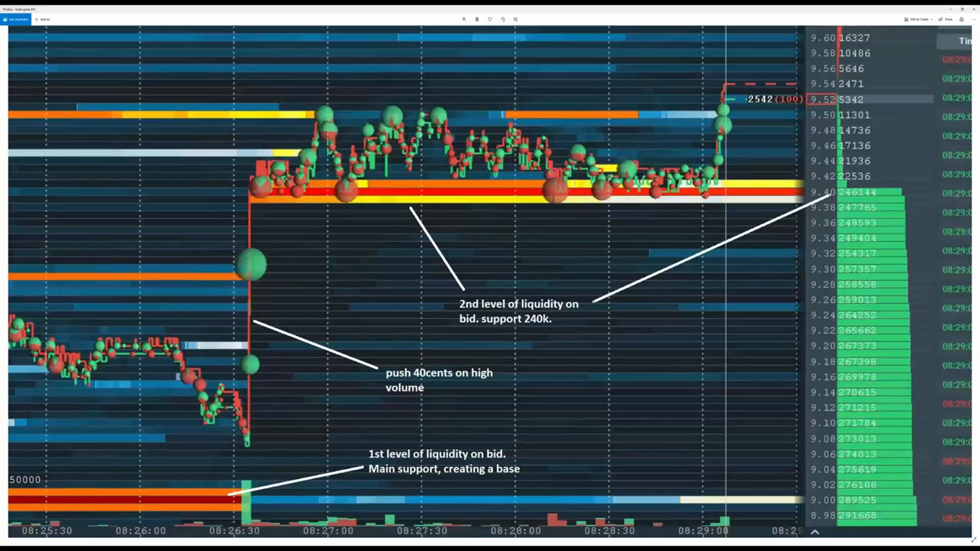
pyautogui.moveTo(735, 43)
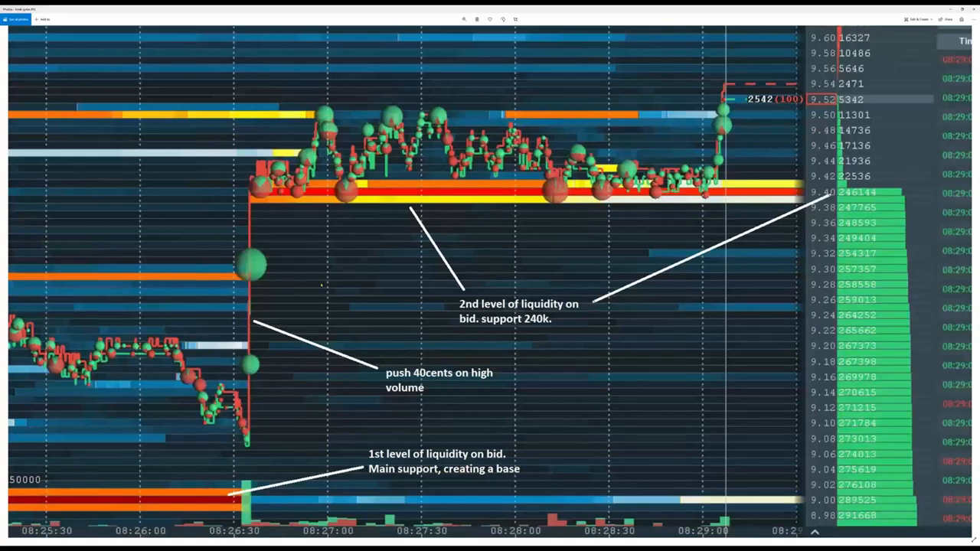
pyautogui.moveTo(906, 171)
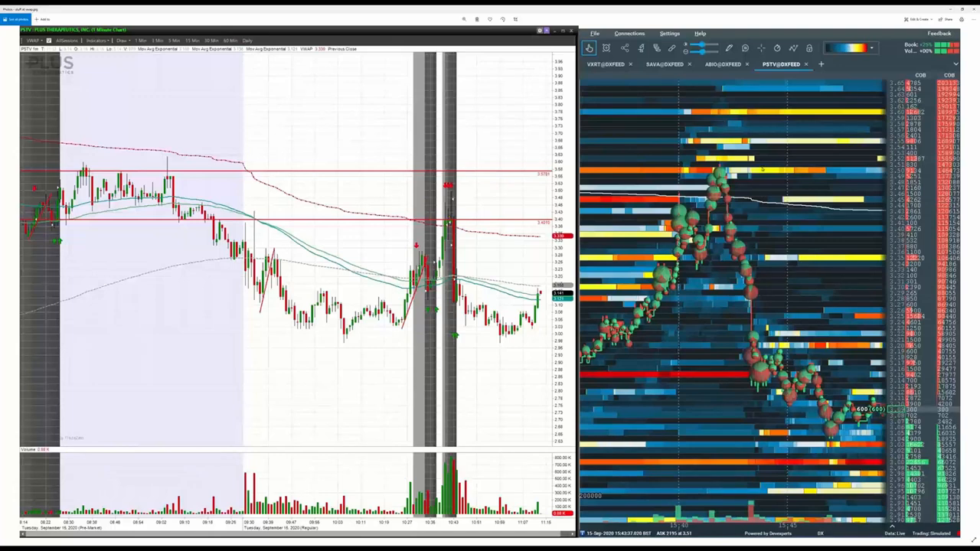
pyautogui.moveTo(471, 239)
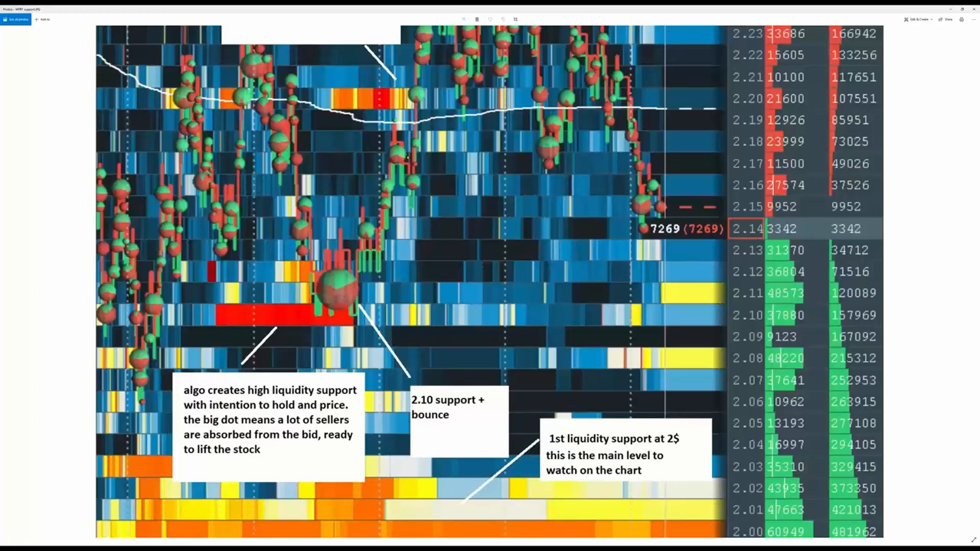
pyautogui.moveTo(551, 293)
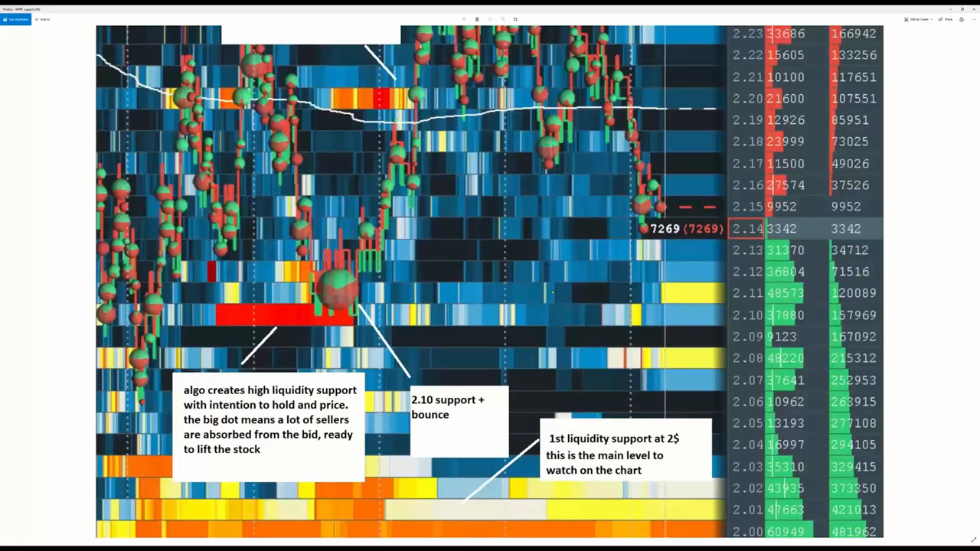
# Step: Scroll through the annotated snapshot marking the algo support, 2.10 bounce and 2$ level
pyautogui.scroll(-3)
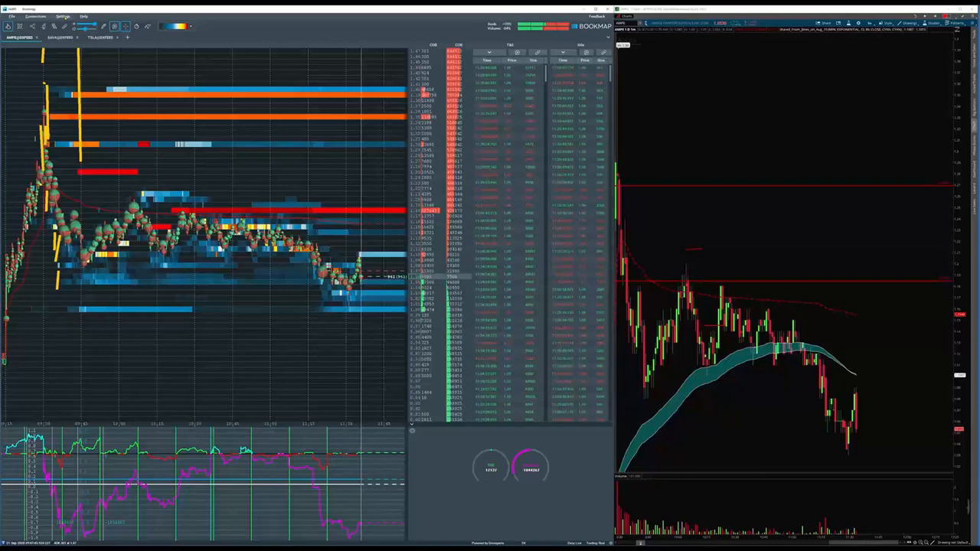
pyautogui.click(63, 16)
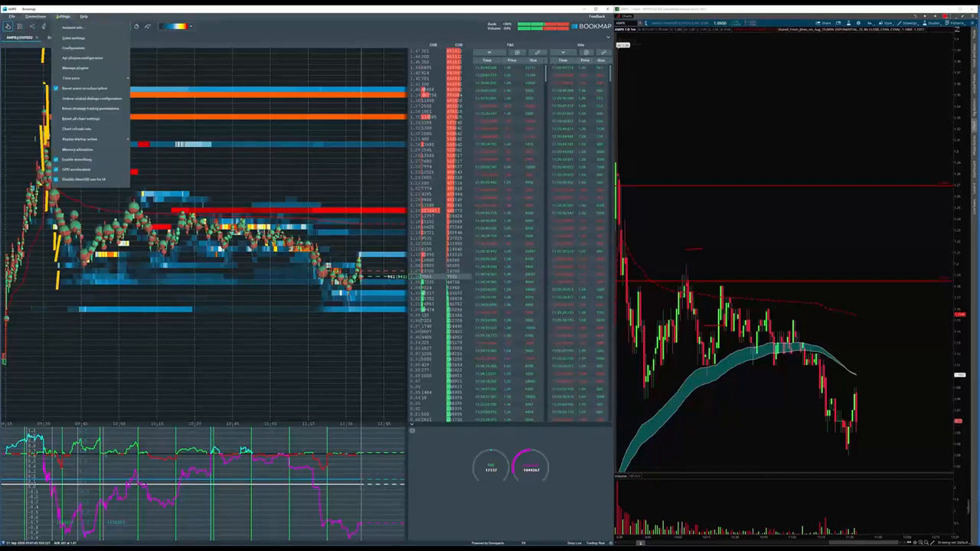
pyautogui.click(64, 16)
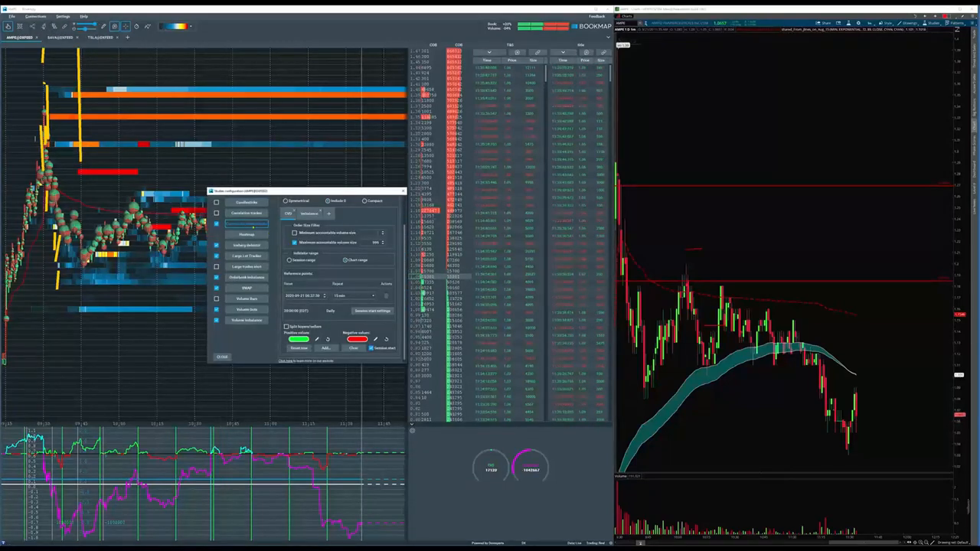
pyautogui.click(246, 224)
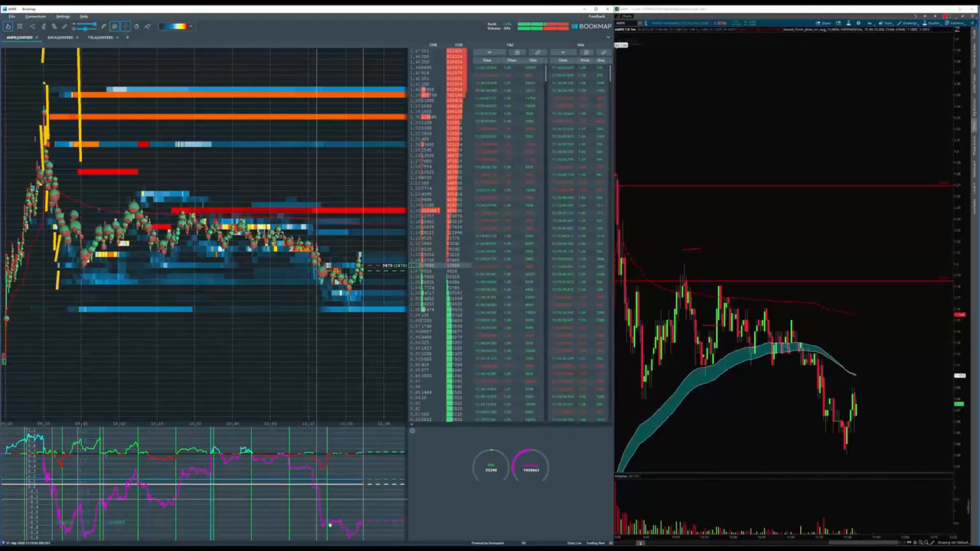
pyautogui.moveTo(389, 336)
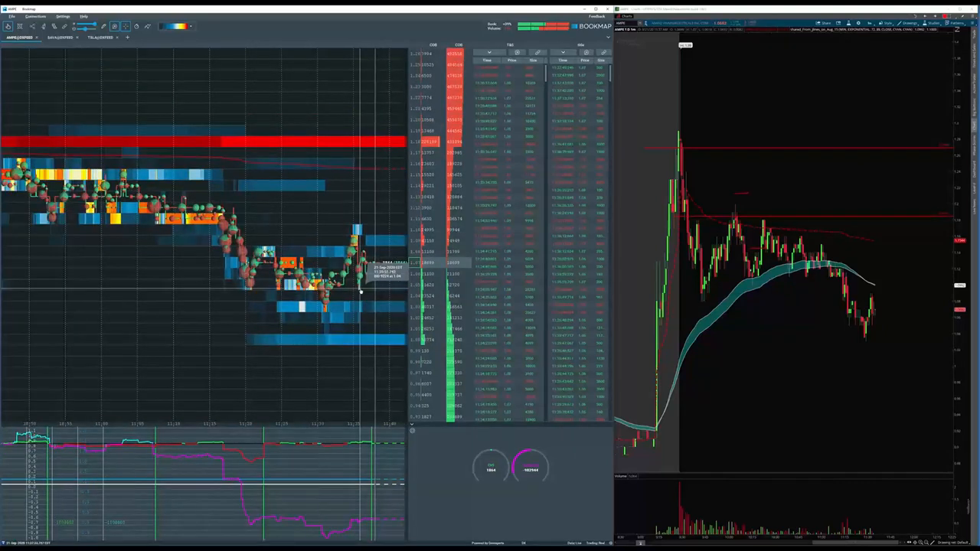
pyautogui.moveTo(263, 199)
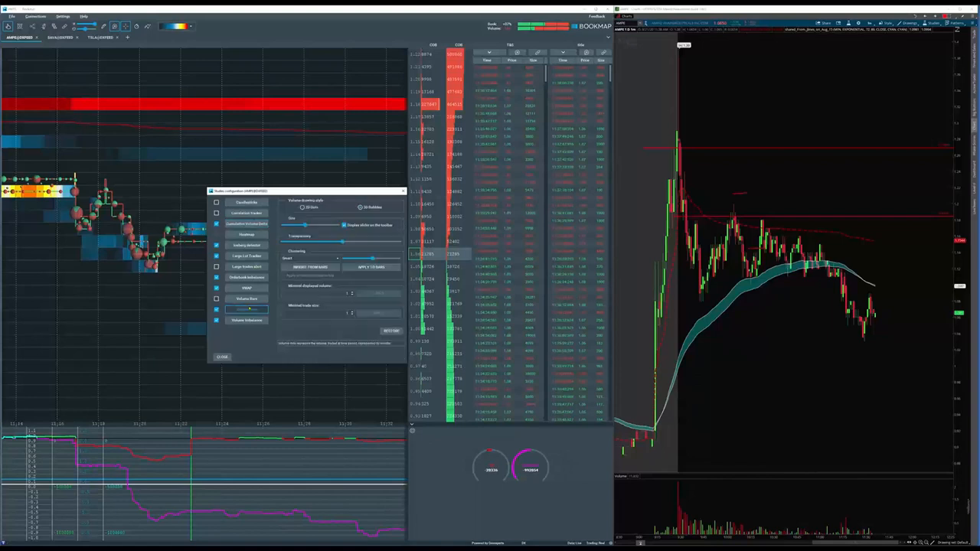
# Step: Shrink the trade volume bubble size, toggle the extra trade filter on and off, and close the settings
pyautogui.click(246, 309)
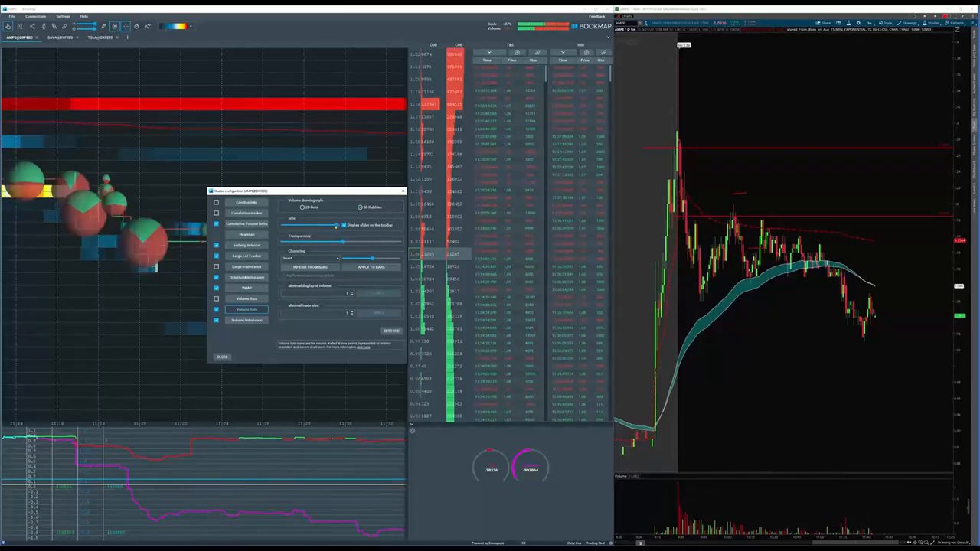
pyautogui.moveTo(336, 225); pyautogui.dragTo(309, 225)
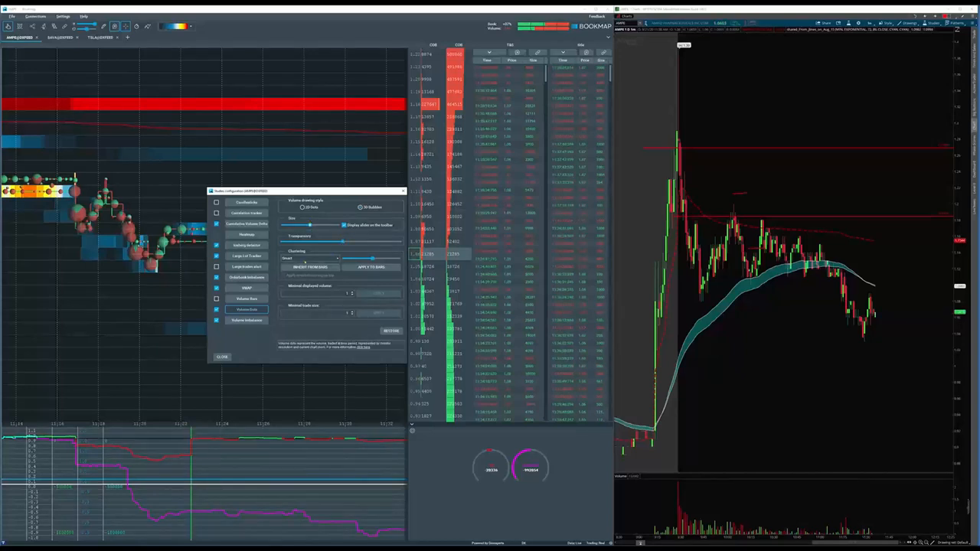
pyautogui.click(310, 257)
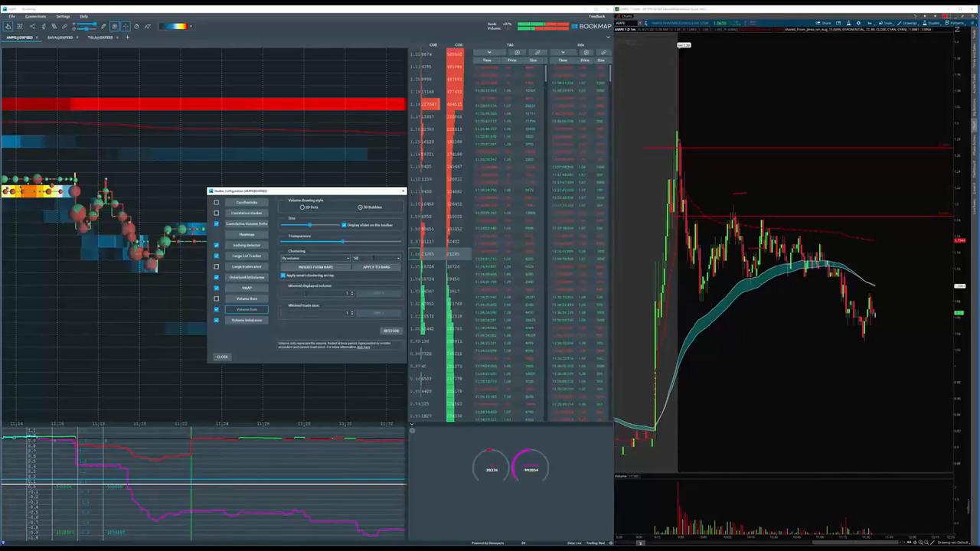
pyautogui.click(314, 257)
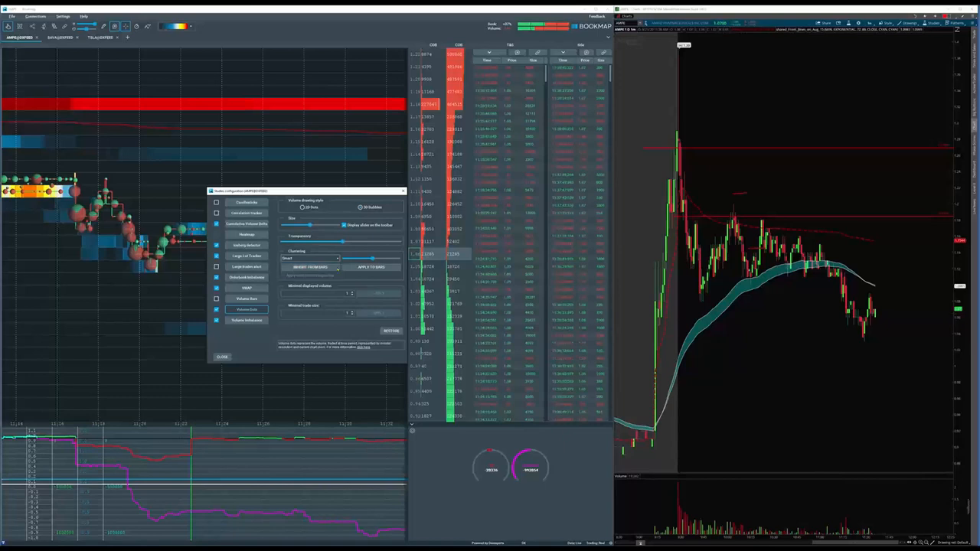
pyautogui.click(246, 223)
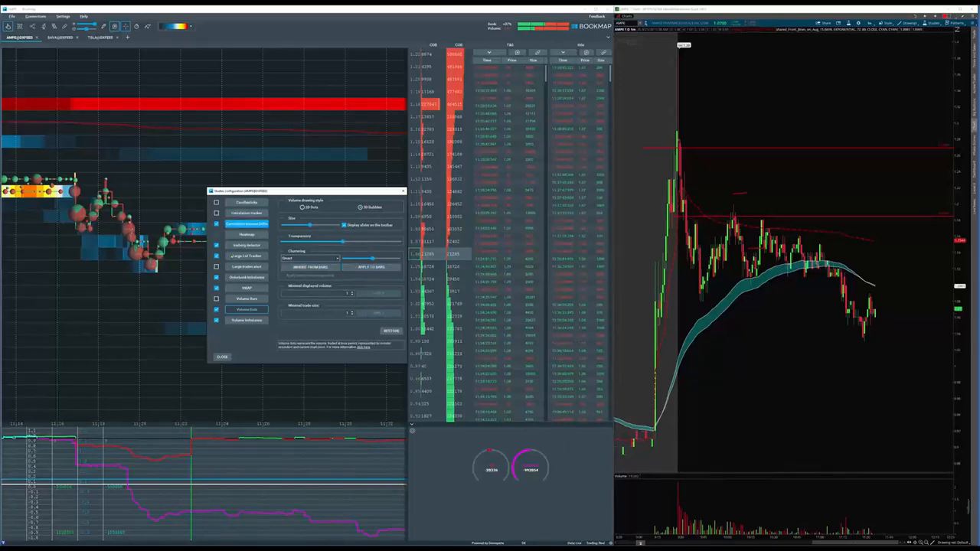
pyautogui.click(246, 224)
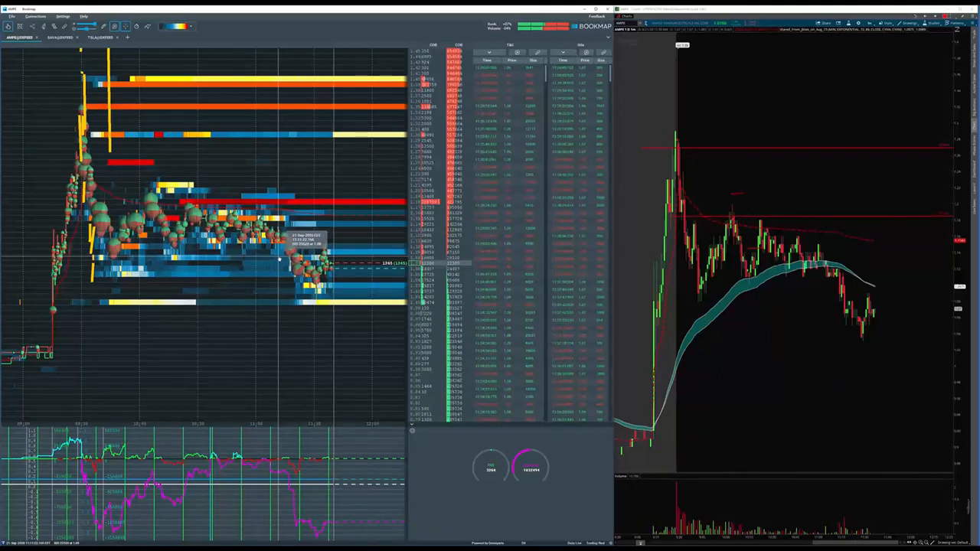
pyautogui.moveTo(381, 181)
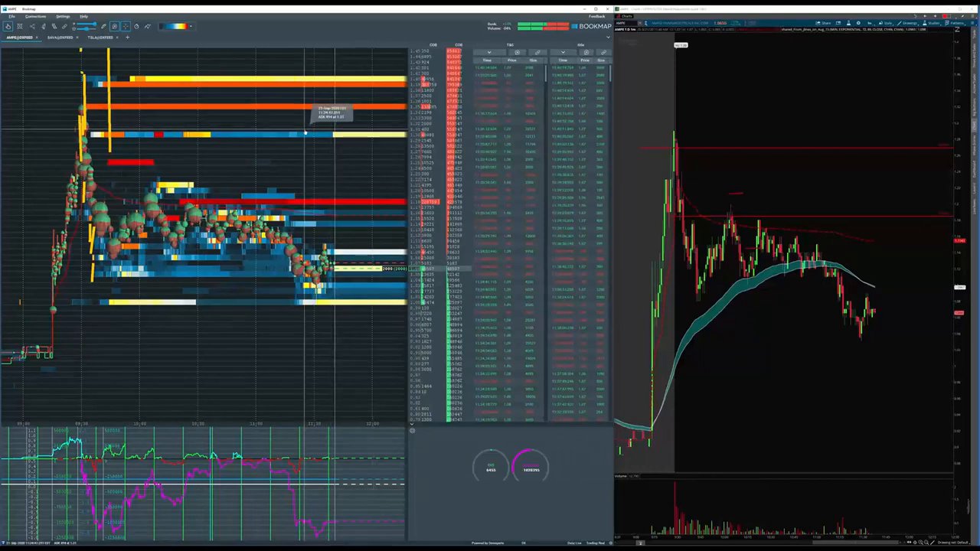
pyautogui.moveTo(300, 141)
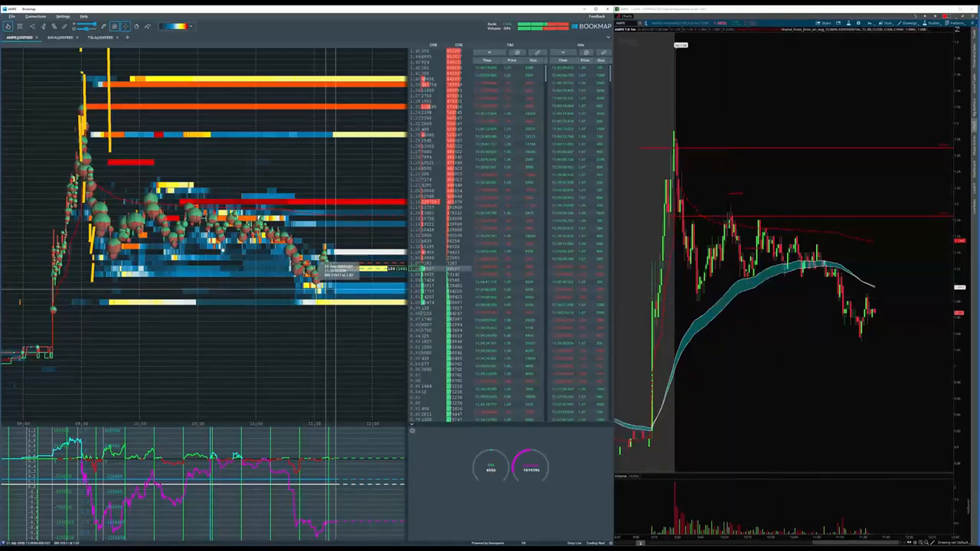
pyautogui.moveTo(763, 144)
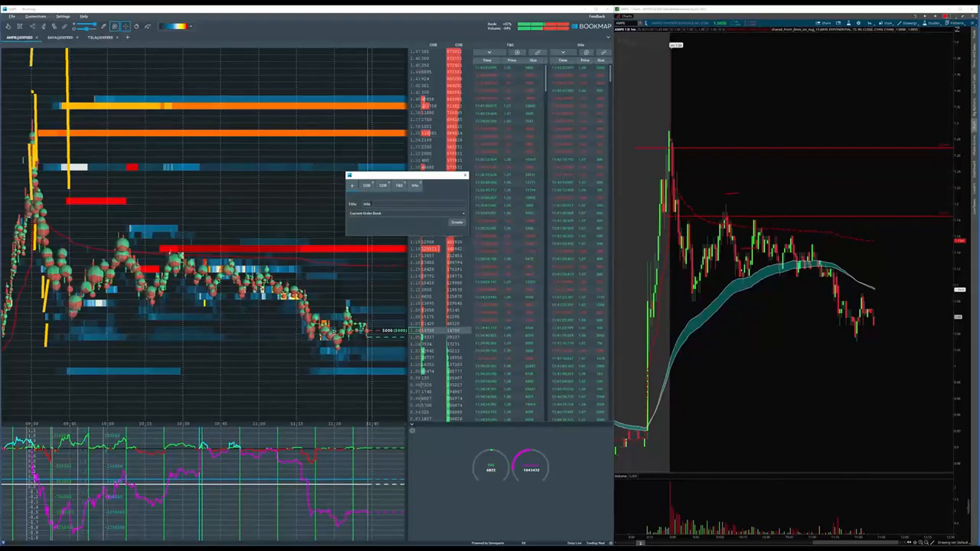
# Step: Widen the heatmap at the expense of the order book and Time & Sales columns, dismissing the small settings dialog
pyautogui.click(463, 213)
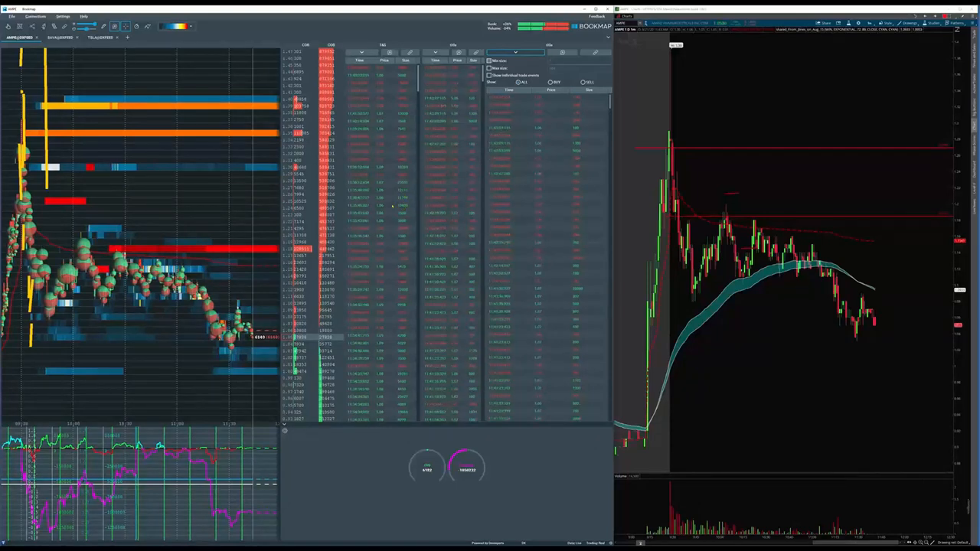
pyautogui.click(550, 89)
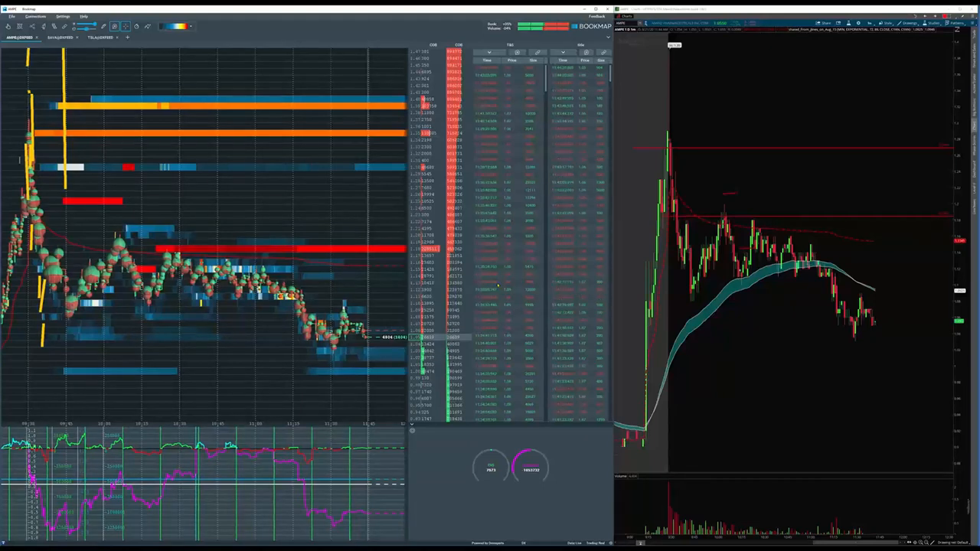
pyautogui.moveTo(251, 187)
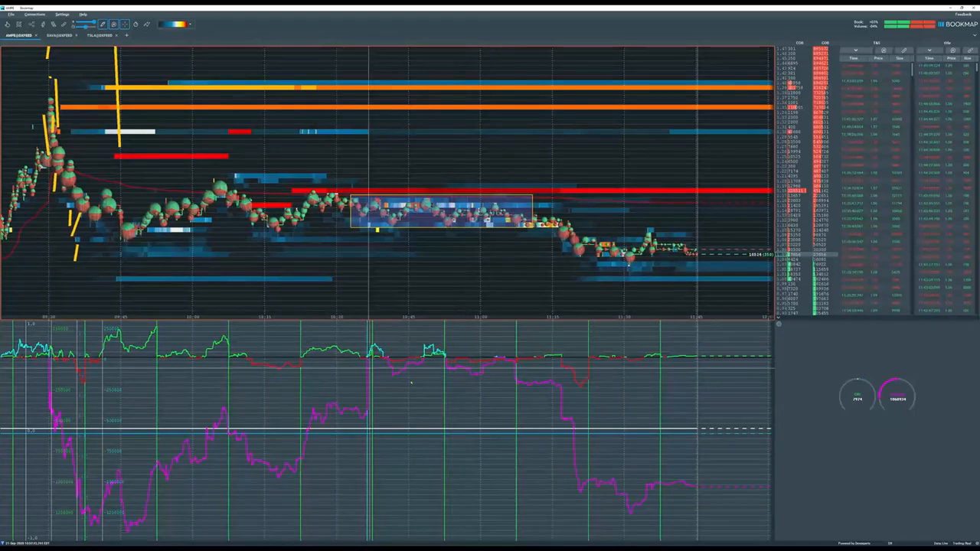
pyautogui.moveTo(518, 355)
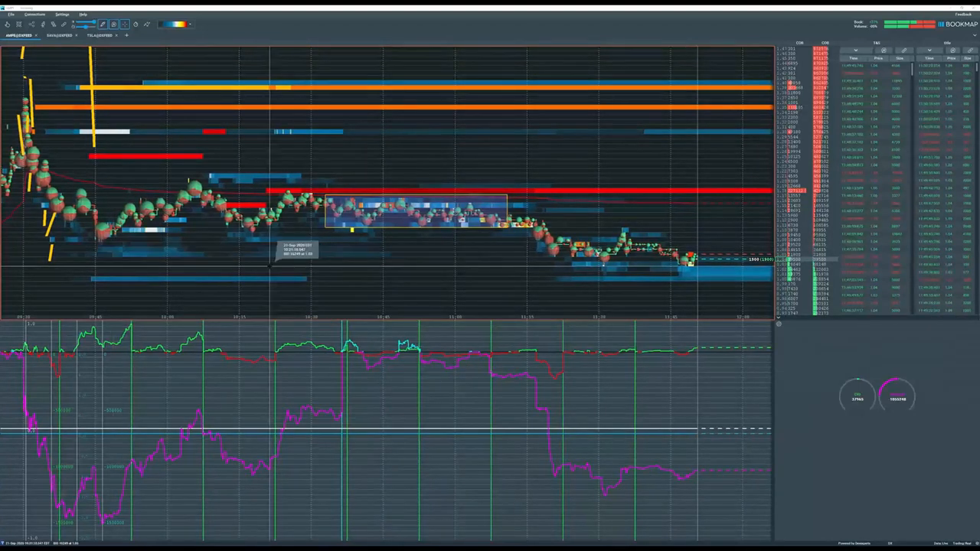
pyautogui.moveTo(360, 298)
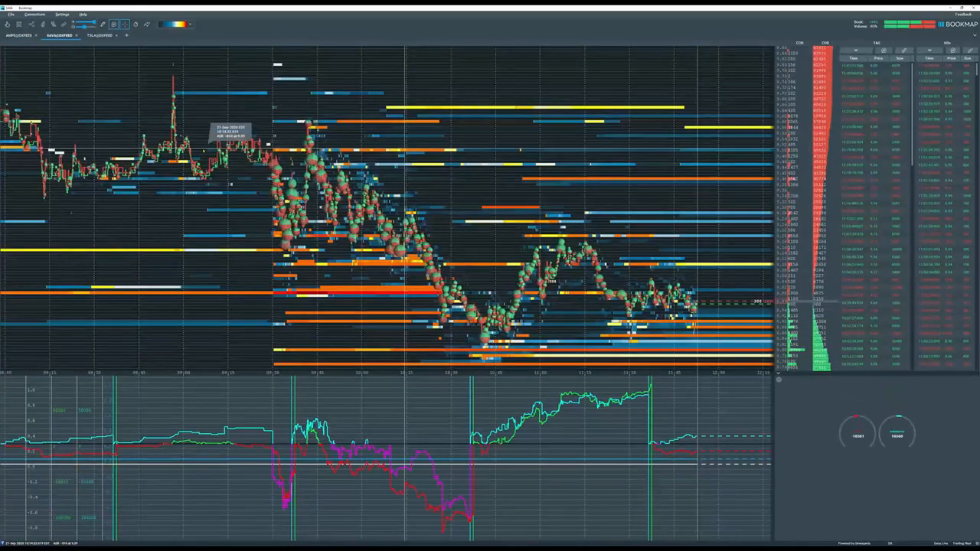
# Step: Scroll the heatmap left so the downtrend line spans from the earlier high to the sell-off low
pyautogui.hscroll(-3)
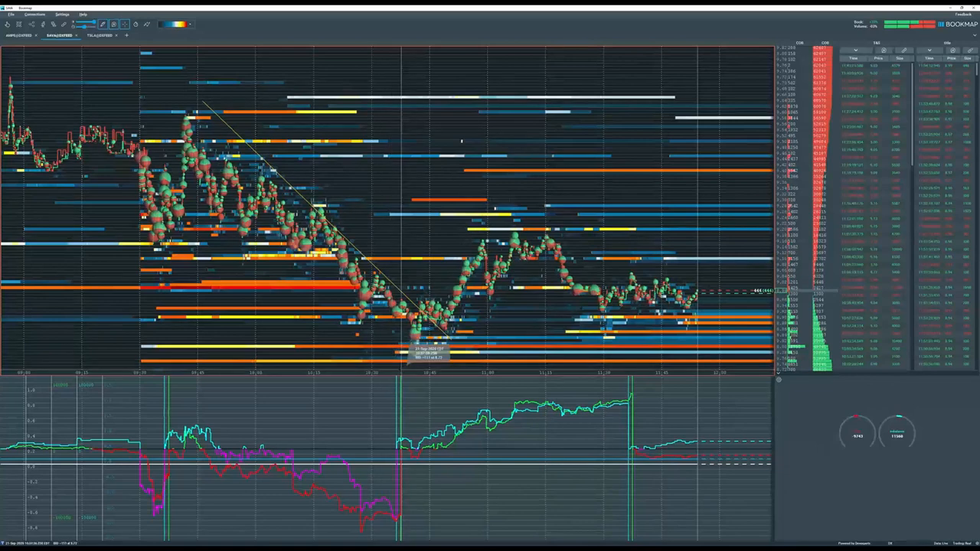
pyautogui.moveTo(452, 276)
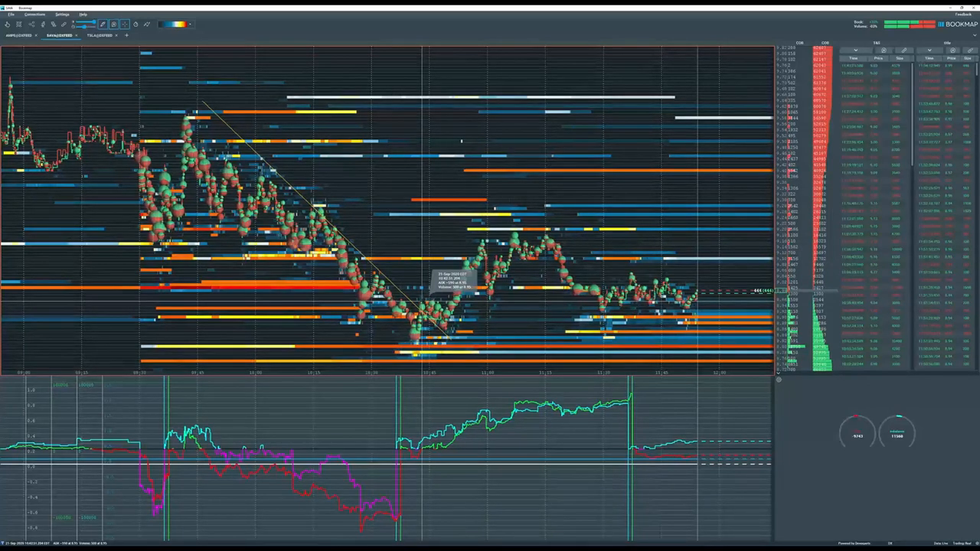